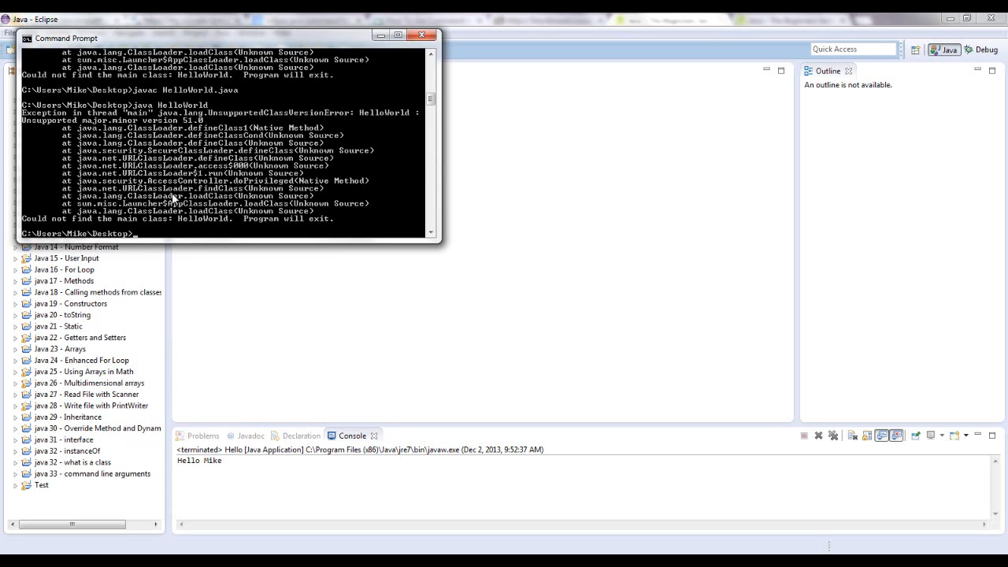
pyautogui.moveTo(173, 239)
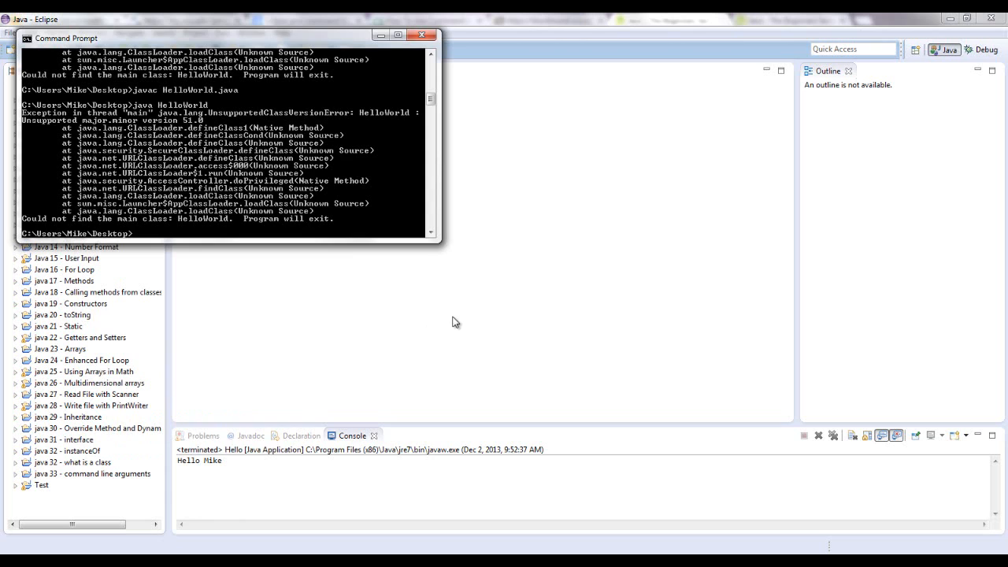
pyautogui.moveTo(145, 236)
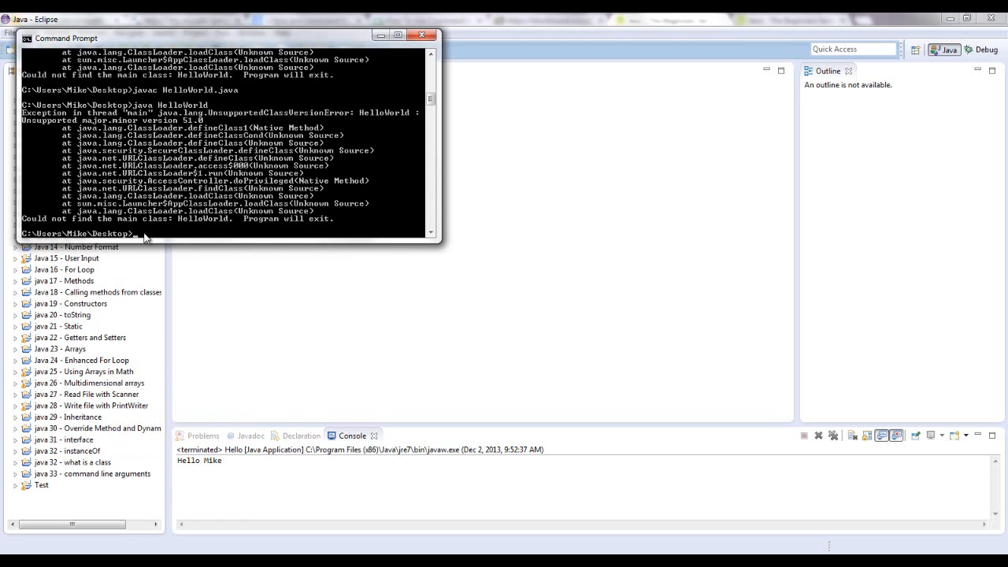
pyautogui.moveTo(145, 101)
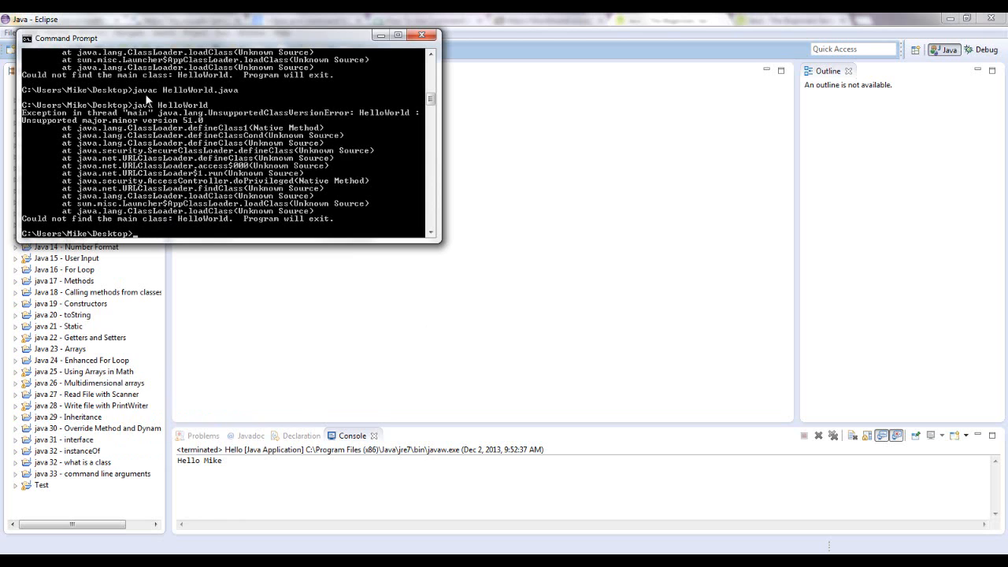
pyautogui.moveTo(173, 110)
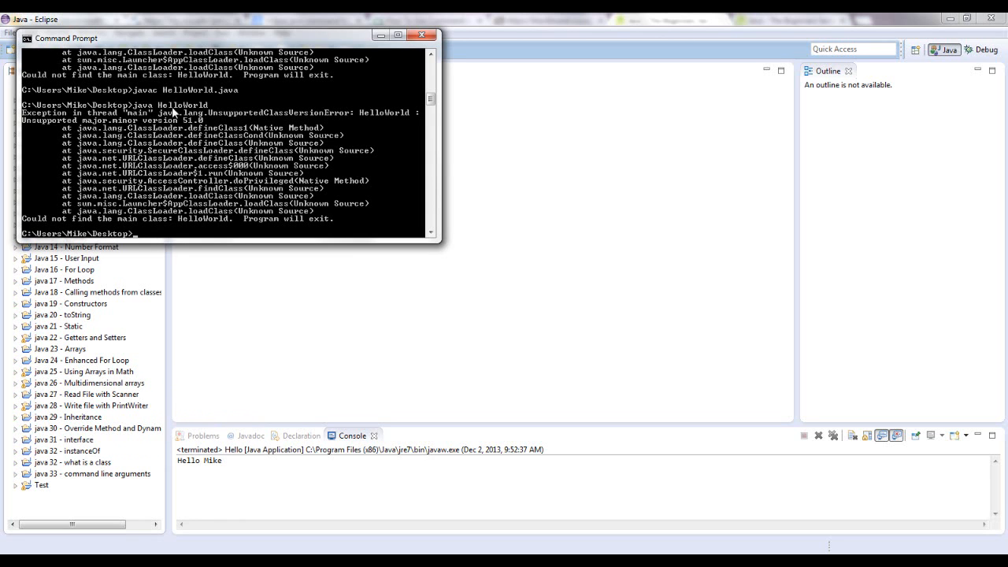
pyautogui.moveTo(239, 139)
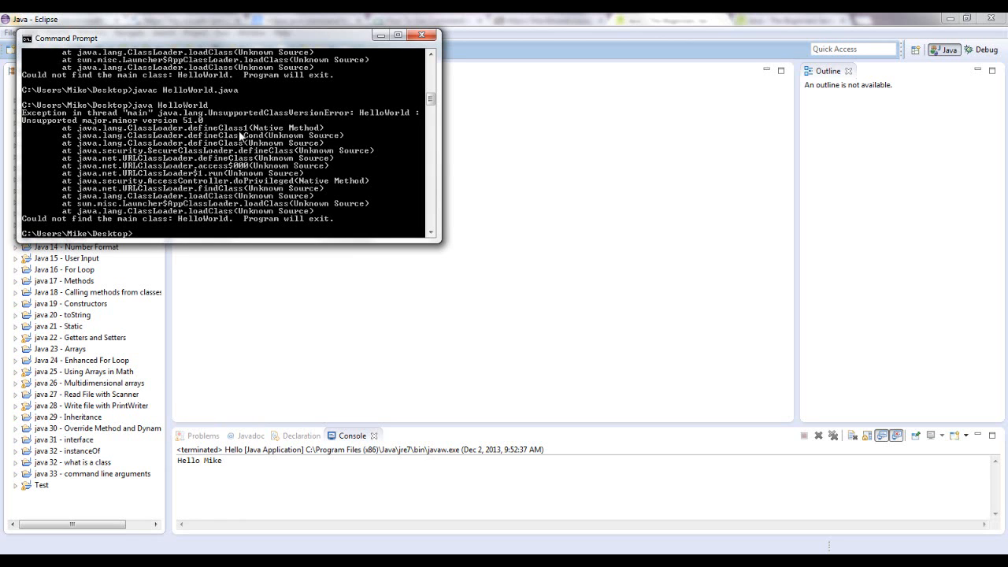
pyautogui.moveTo(181, 228)
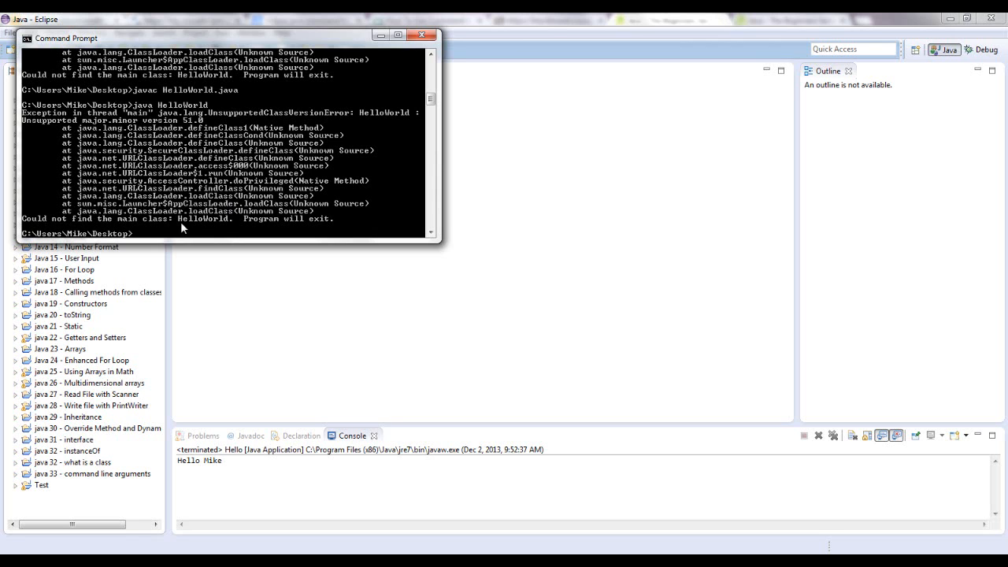
# Step: Enter the java command for HelloWorld.class at the Command Prompt
pyautogui.write('javac')
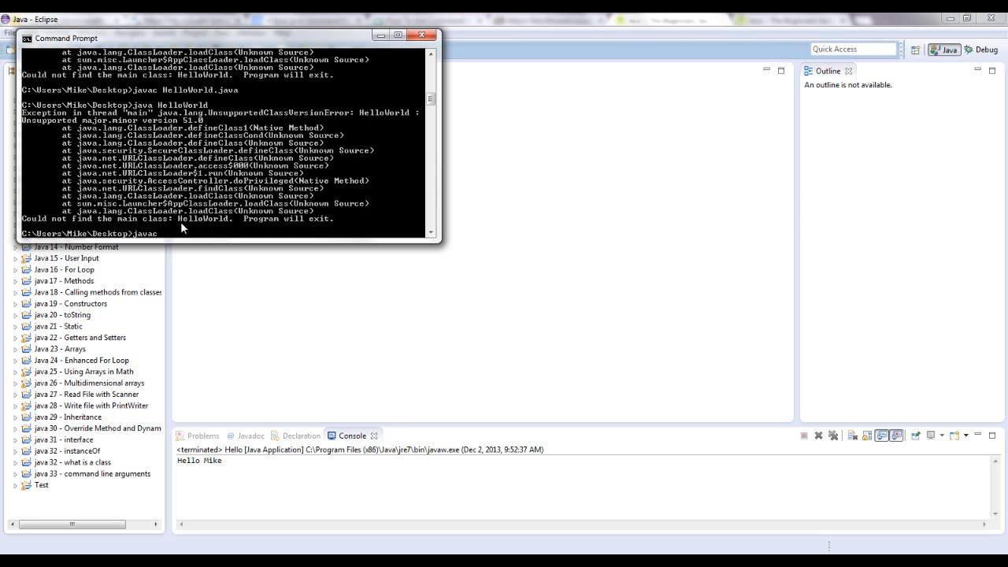
pyautogui.write('HelloWorld.class')
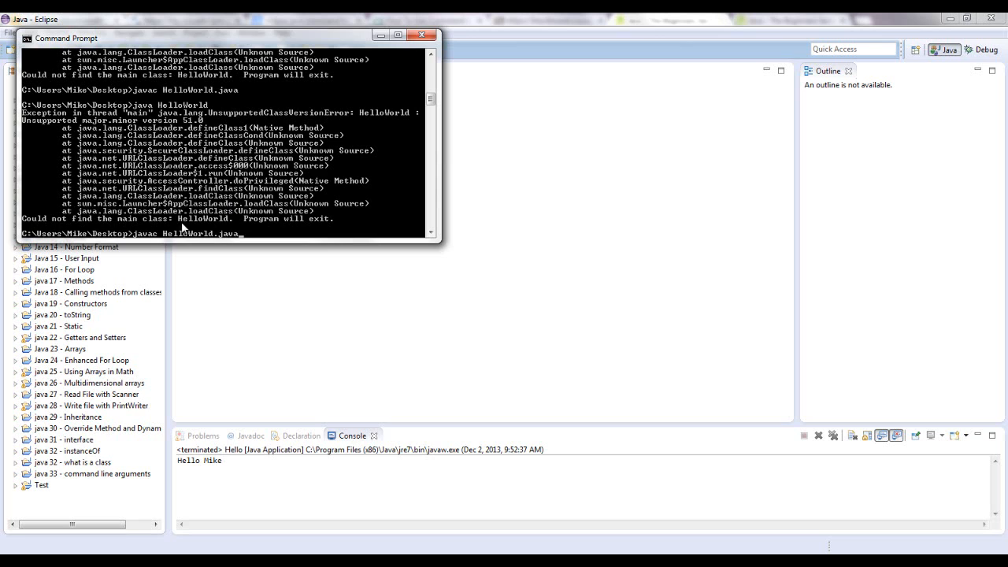
pyautogui.moveTo(195, 236)
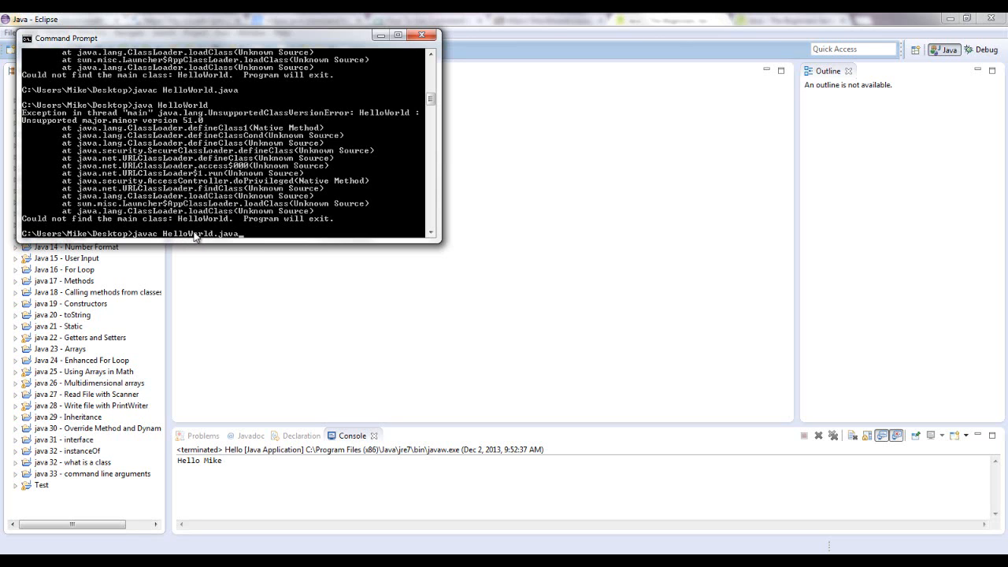
pyautogui.moveTo(134, 240)
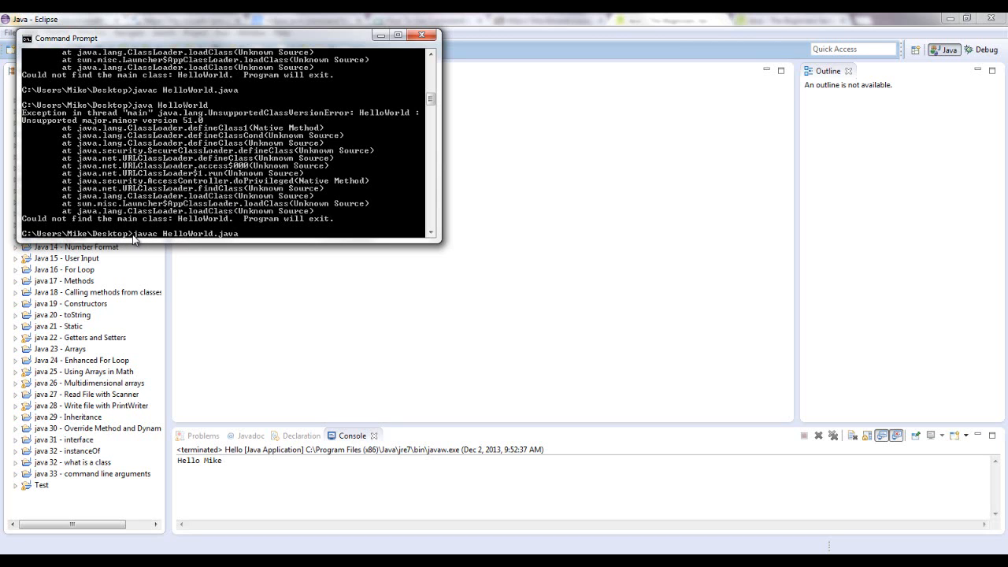
pyautogui.moveTo(161, 238)
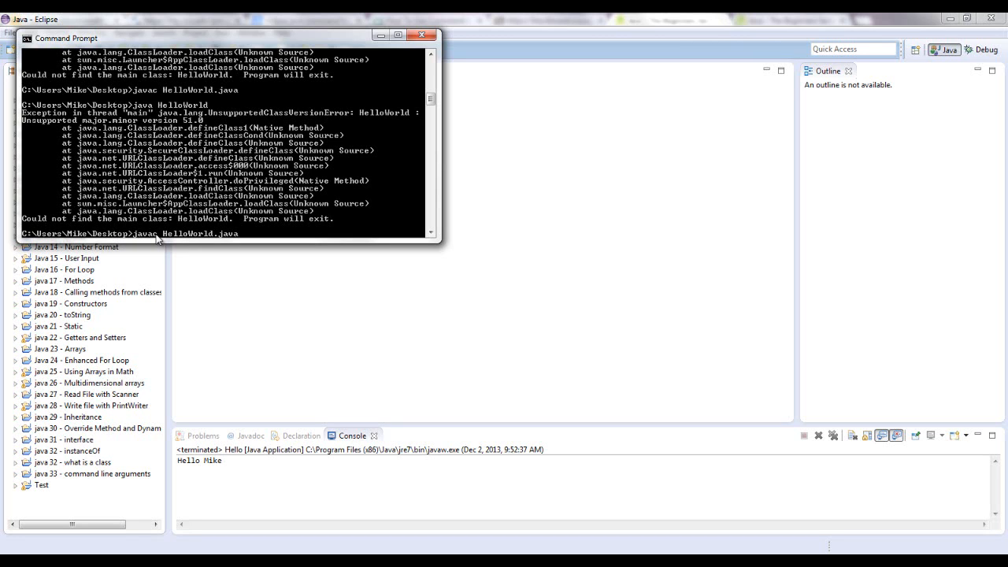
pyautogui.moveTo(189, 239)
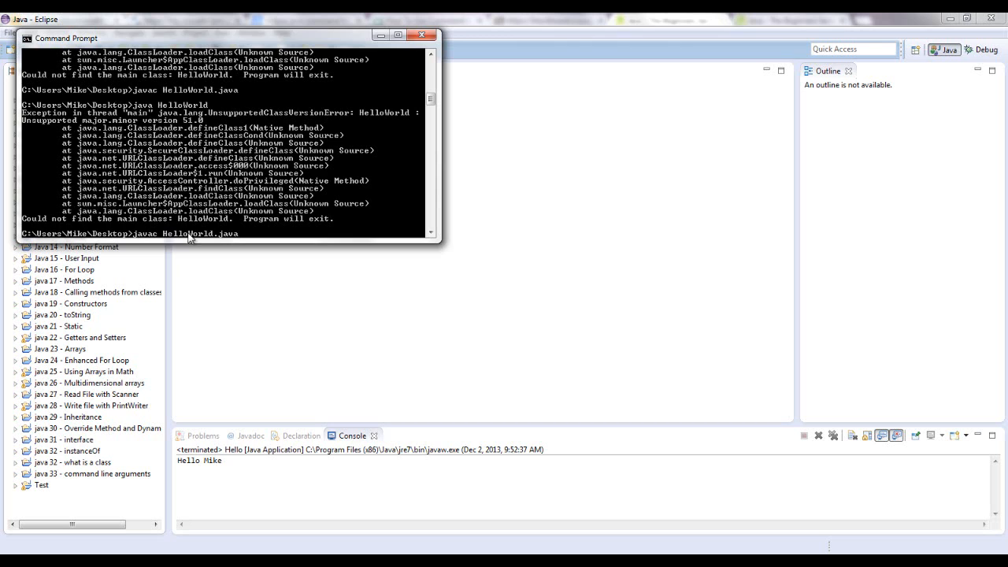
pyautogui.moveTo(161, 239)
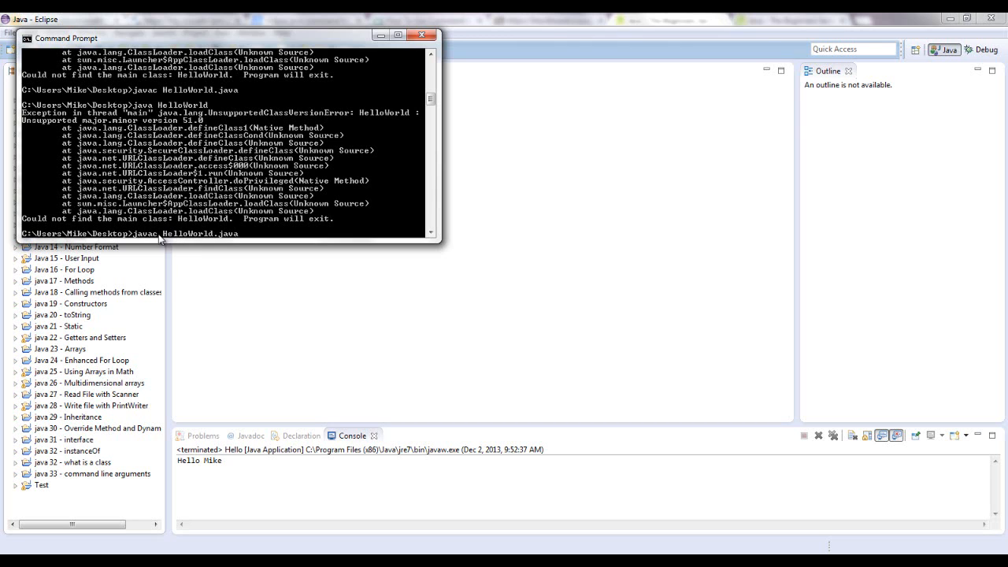
pyautogui.moveTo(213, 239)
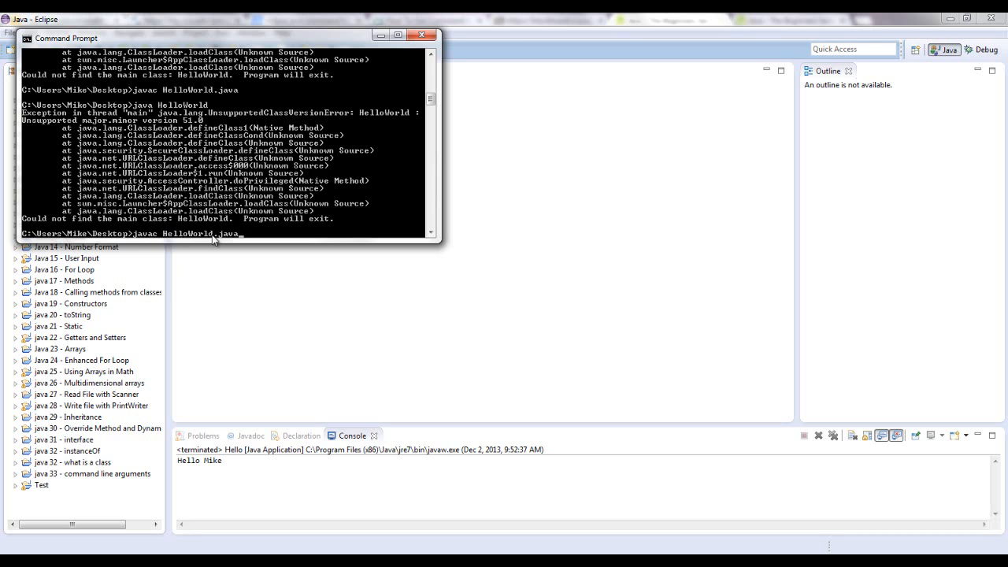
pyautogui.moveTo(186, 239)
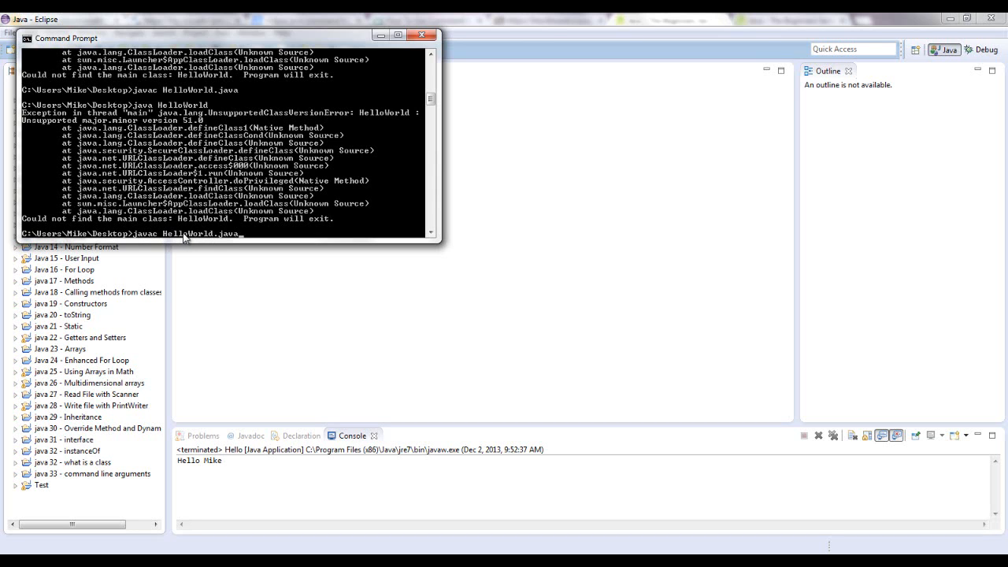
pyautogui.moveTo(248, 240)
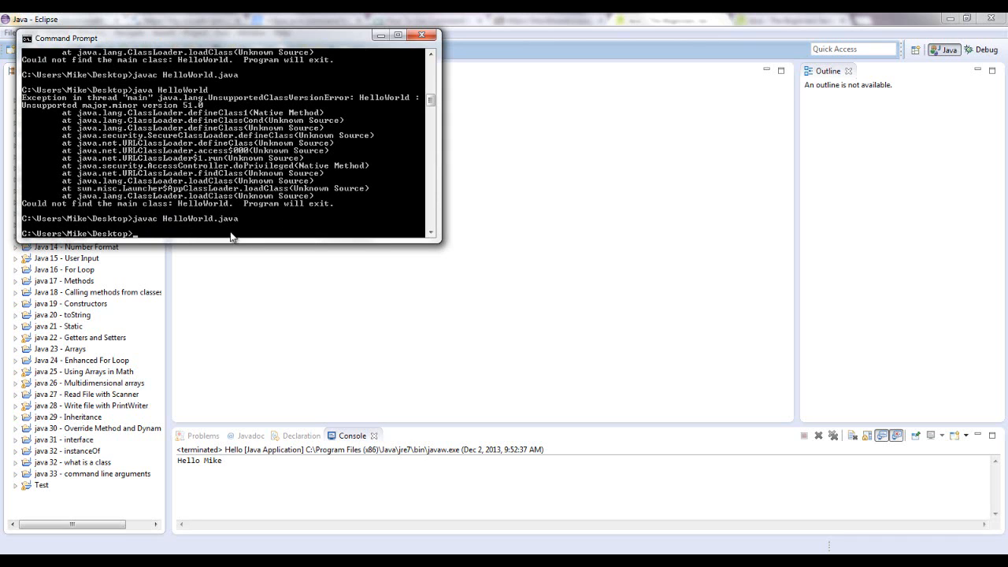
pyautogui.moveTo(141, 239)
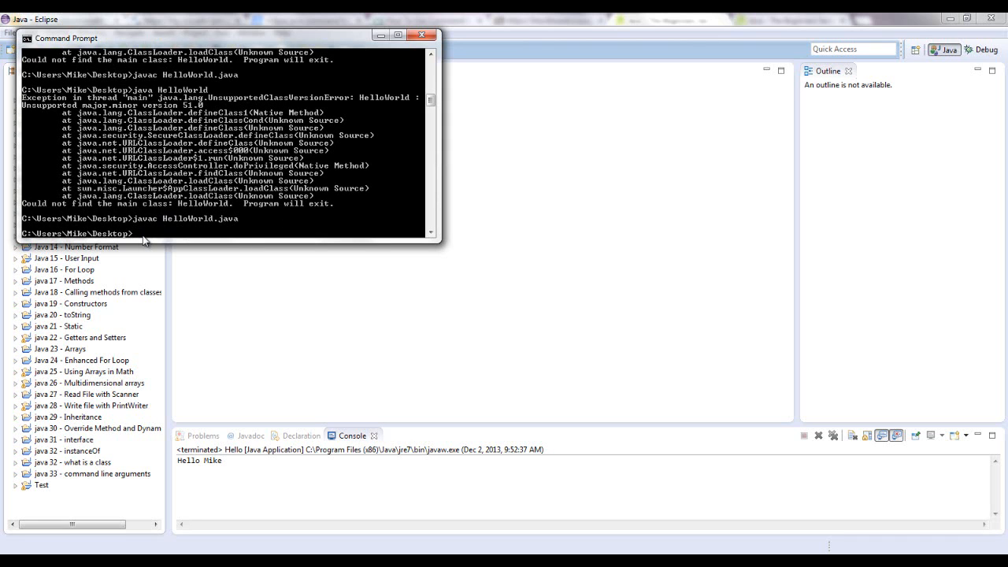
# Step: Enter java HelloWorld with two name arguments at the Command Prompt
pyautogui.write('java')
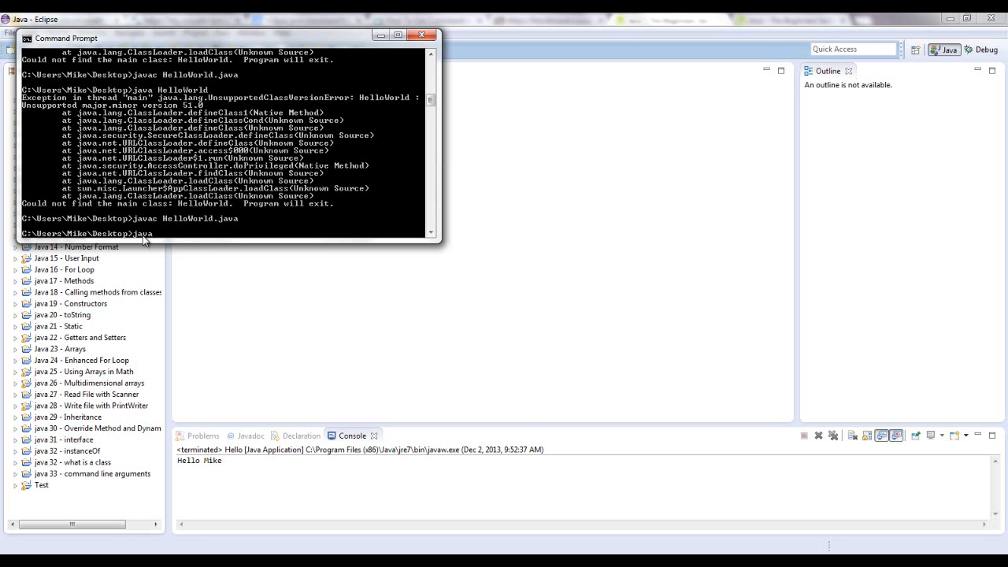
pyautogui.write('HelloWorld')
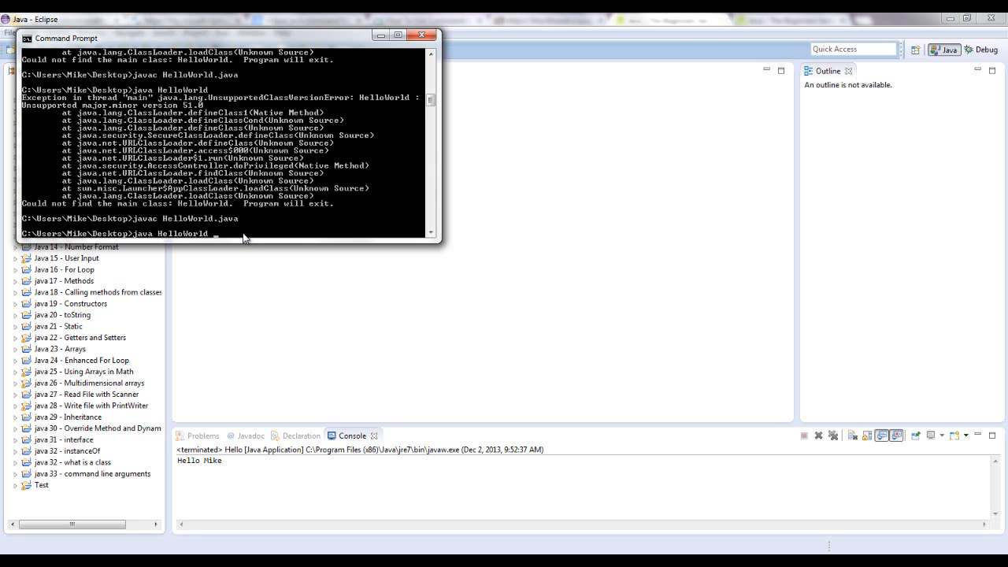
pyautogui.write('mike')
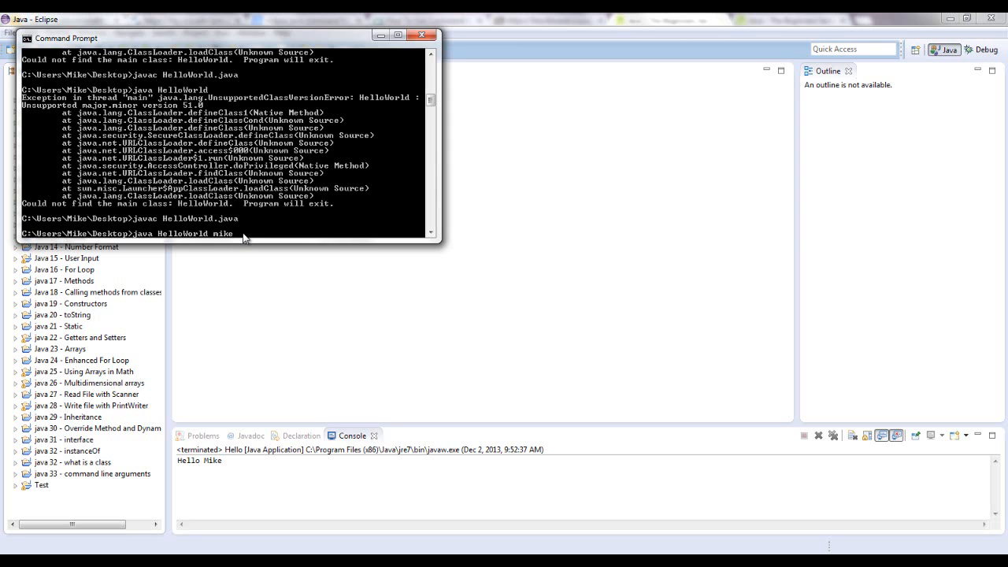
pyautogui.write('darren')
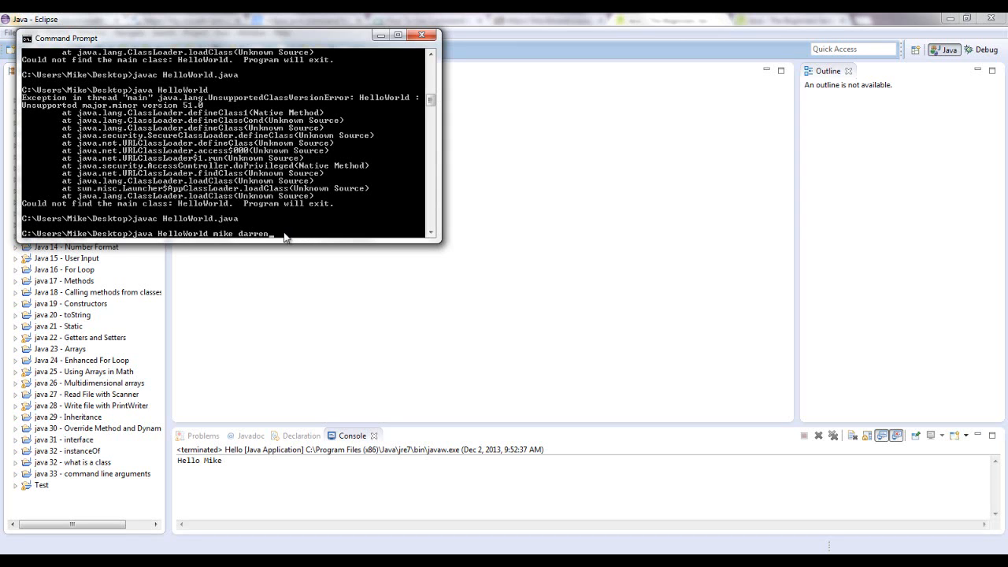
pyautogui.moveTo(249, 226)
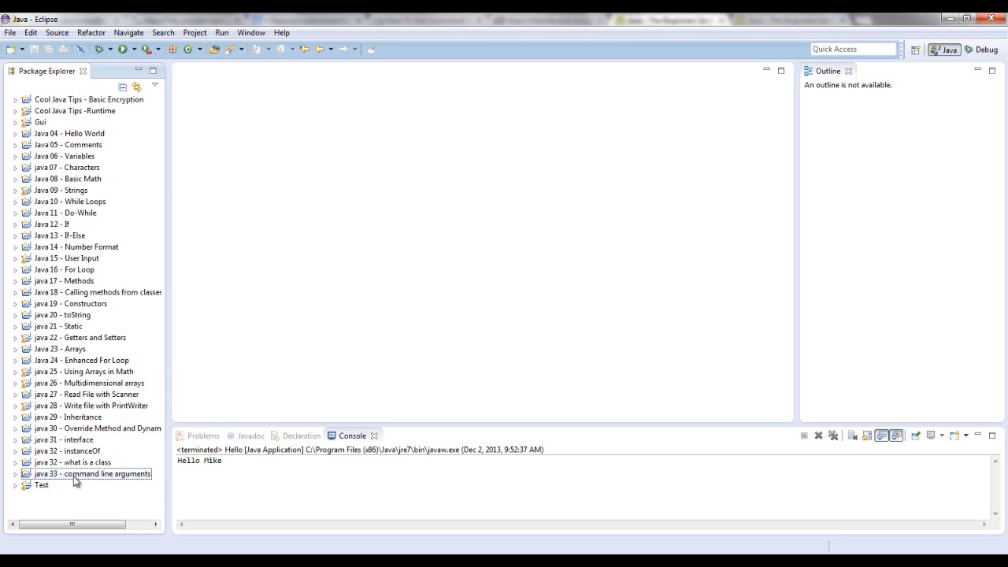
# Step: Create a new Java class named Hello in the java 33 - command line arguments project
pyautogui.rightClick(91, 472)
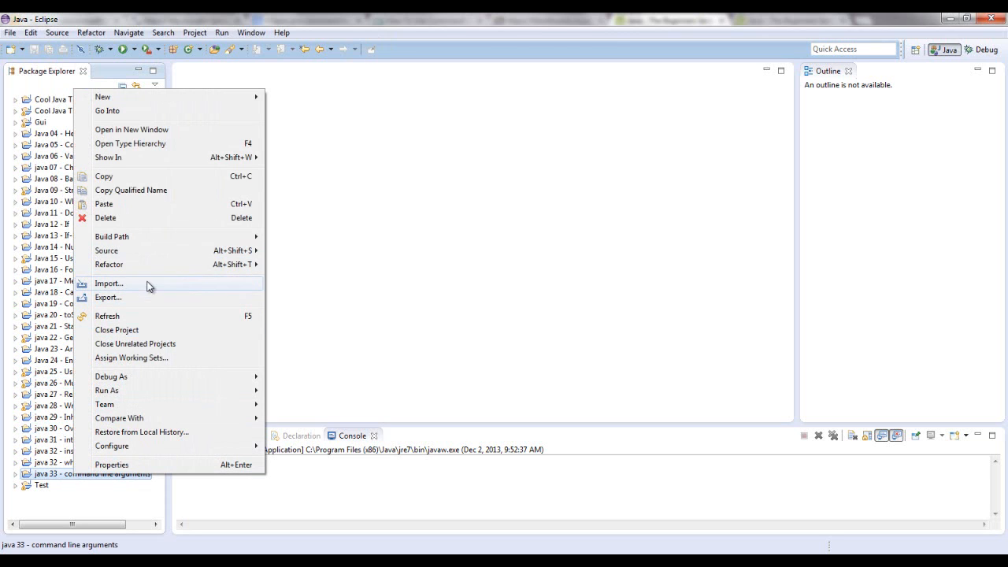
pyautogui.moveTo(217, 96)
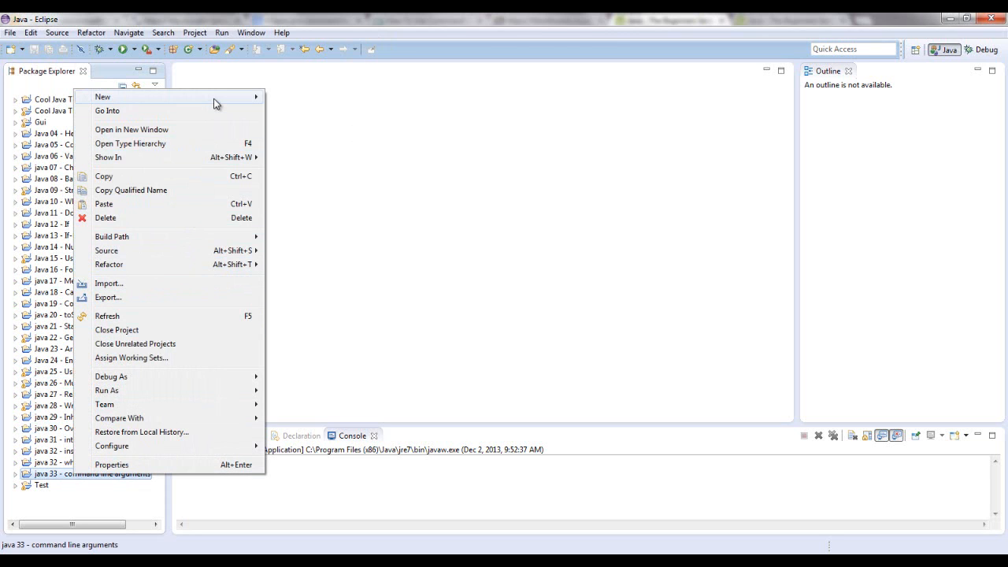
pyautogui.click(102, 96)
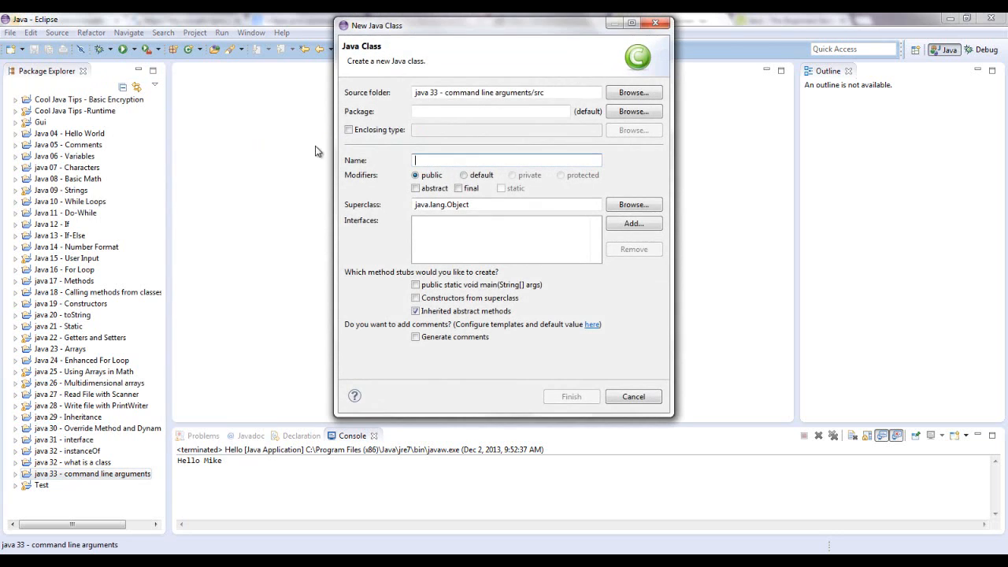
pyautogui.write('Hello')
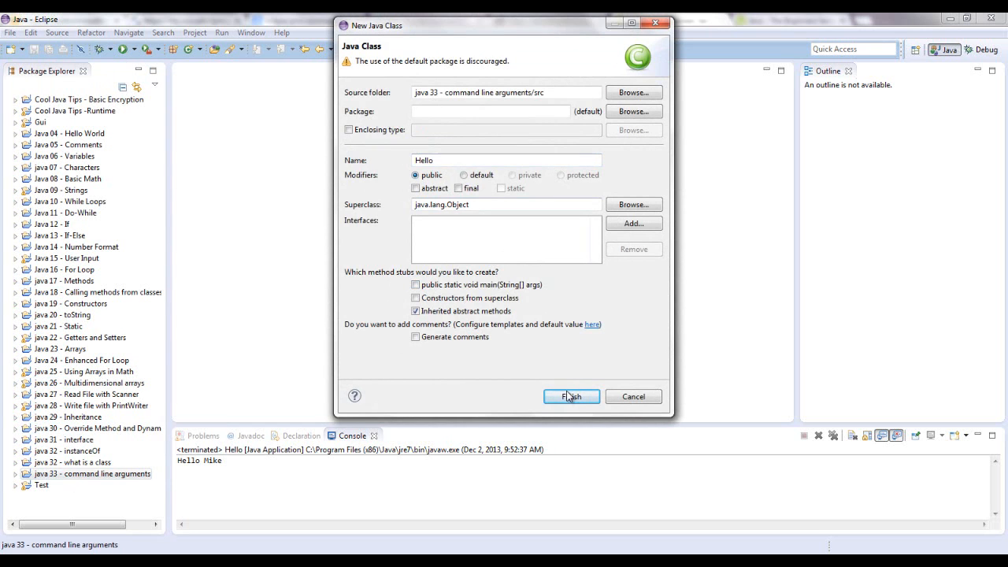
pyautogui.click(570, 396)
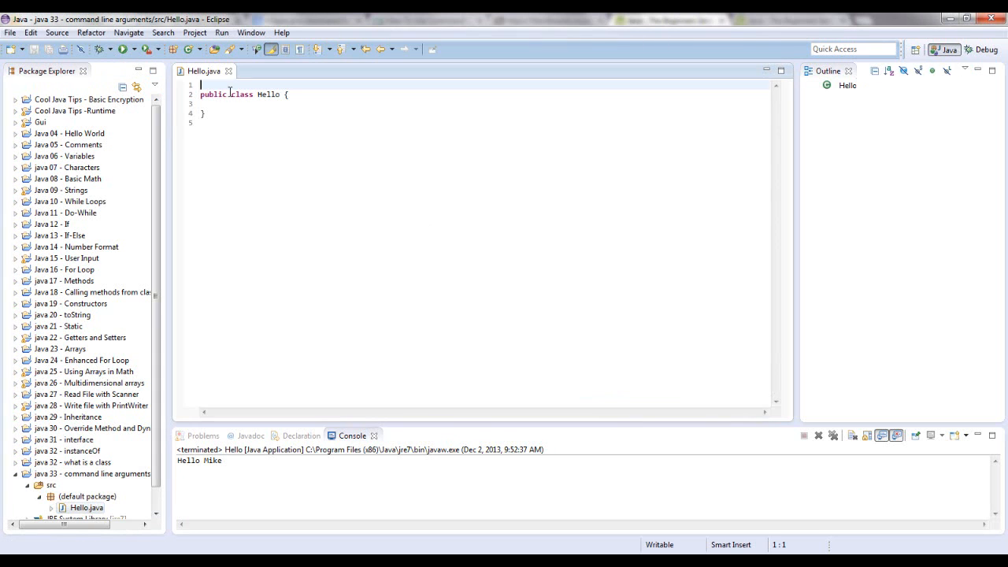
# Step: Write the public static void main(String[] args) method signature in Hello
pyautogui.click(230, 104)
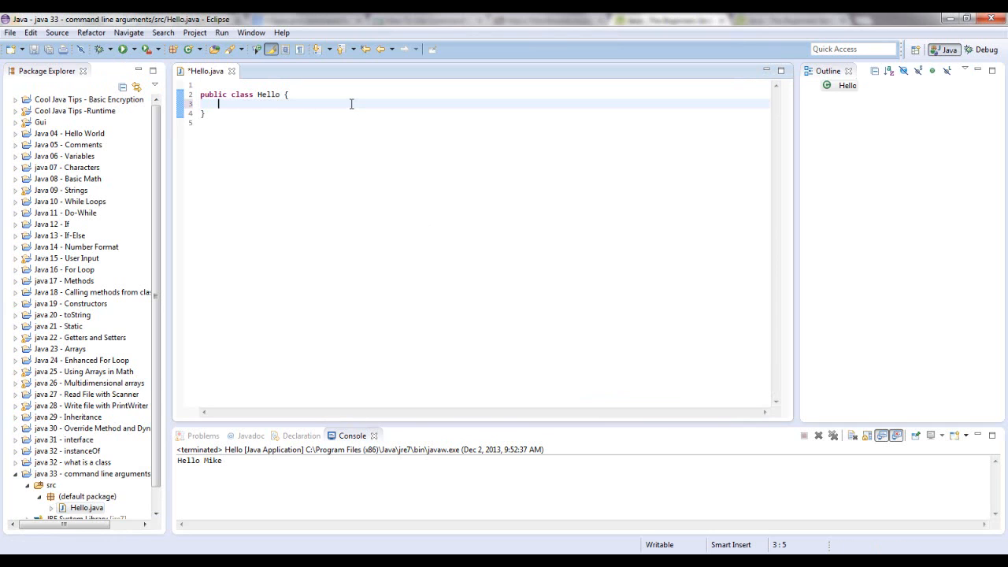
pyautogui.moveTo(277, 104)
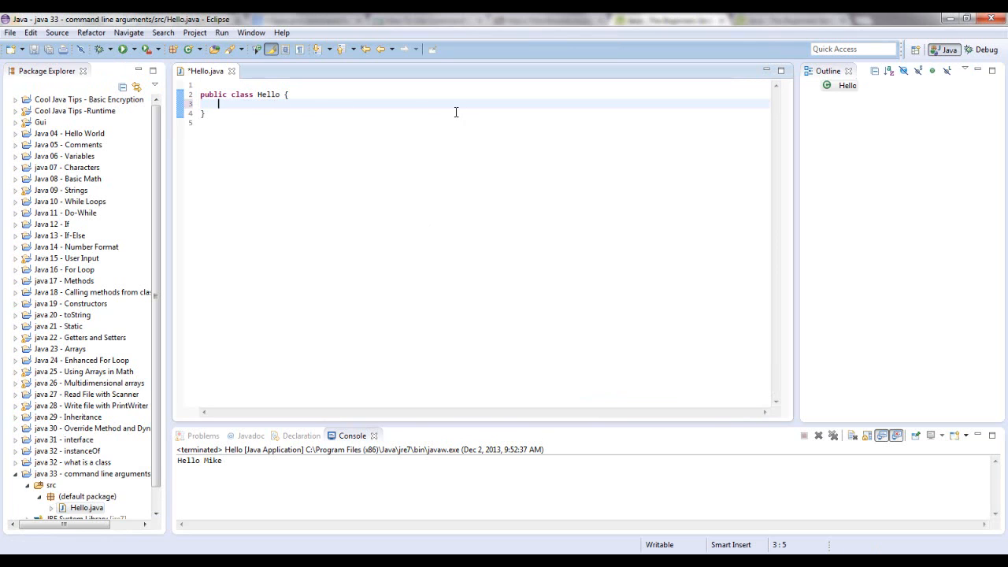
pyautogui.press('Return')
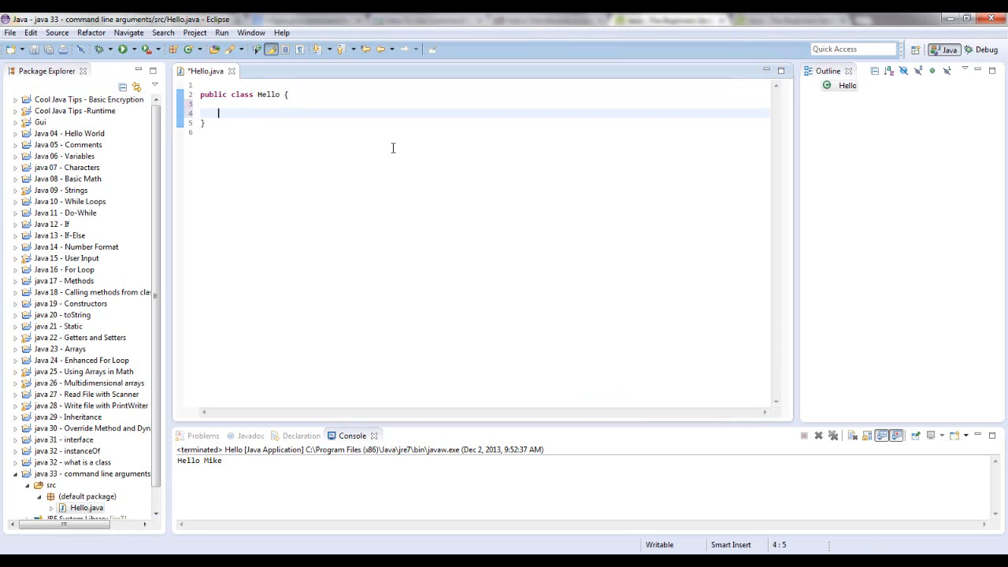
pyautogui.write('public')
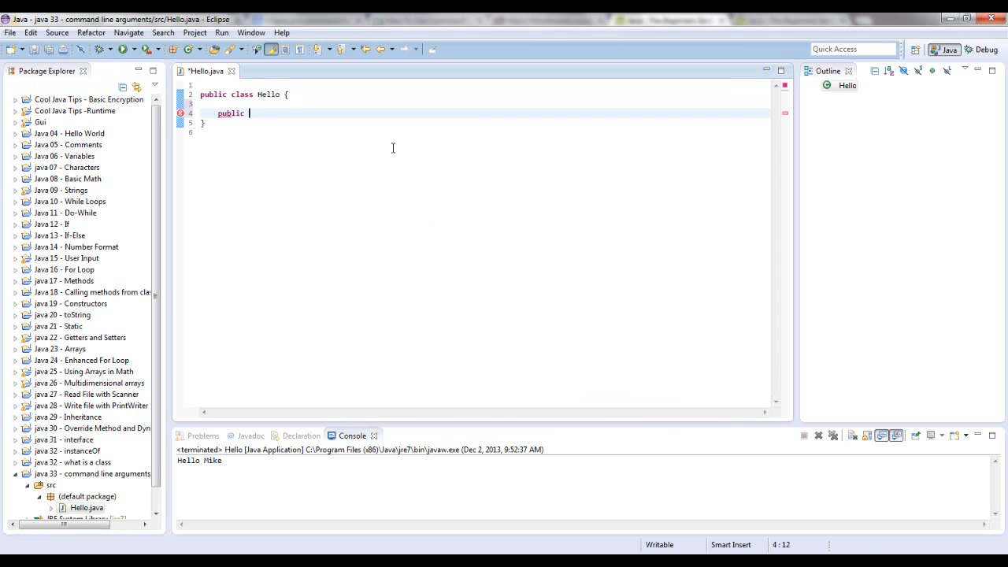
pyautogui.write('static void')
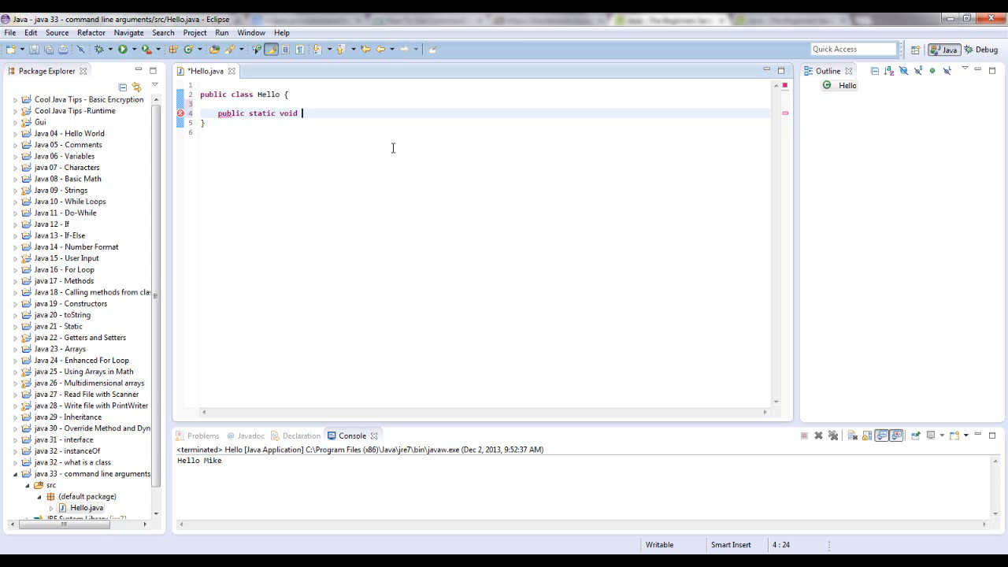
pyautogui.write('main()')
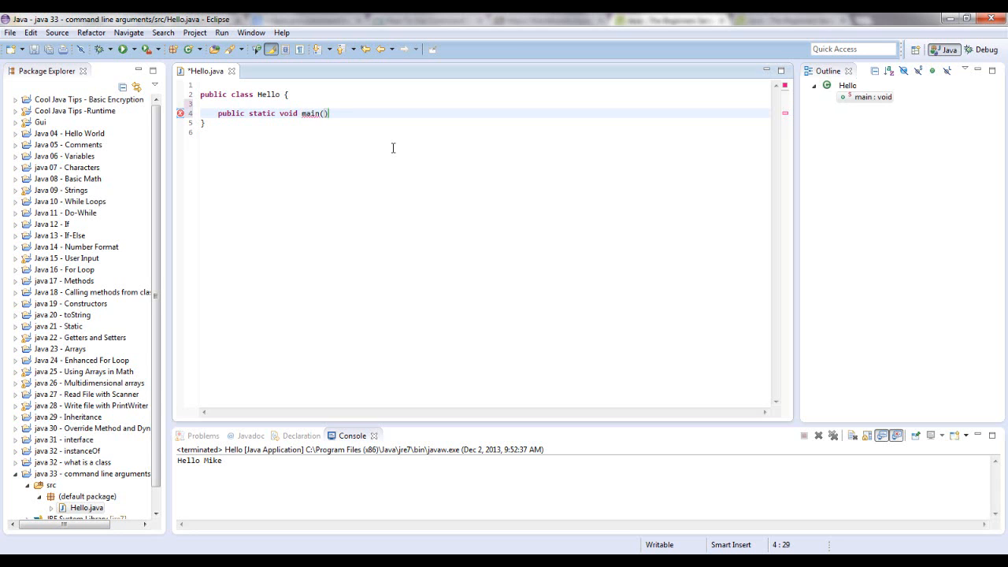
pyautogui.write('String')
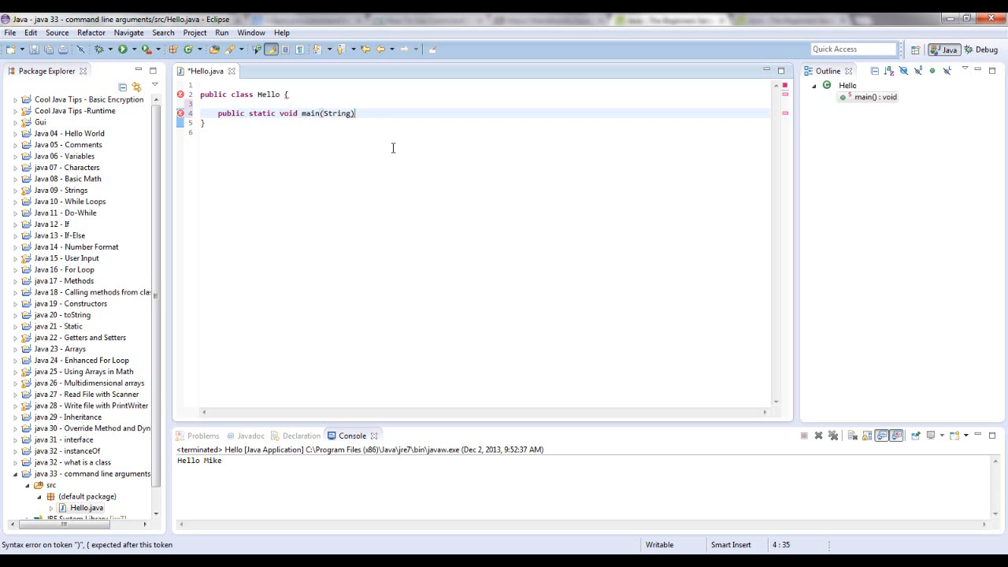
pyautogui.write('[]args')
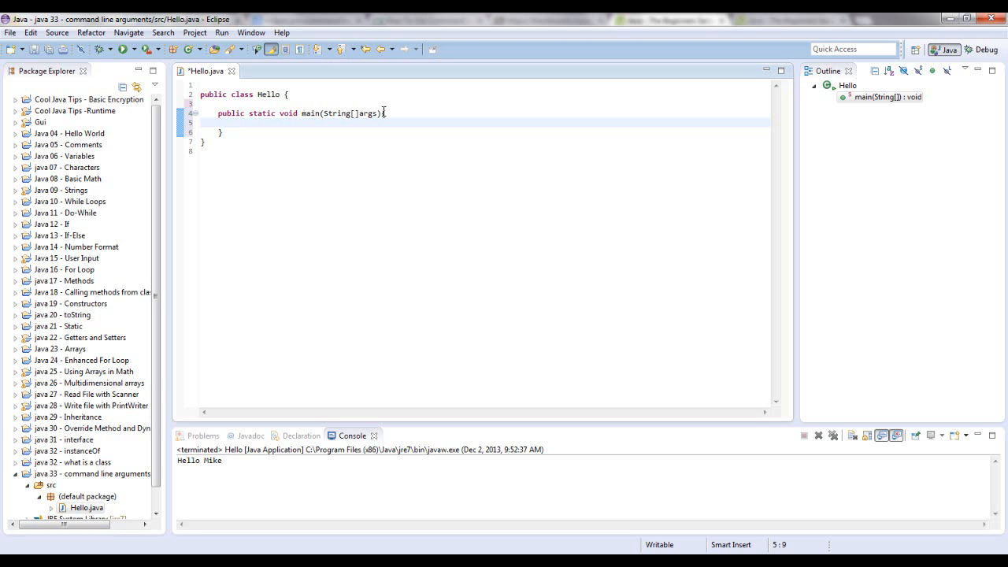
# Step: Add the line String name = args[0]; inside main
pyautogui.write('st')
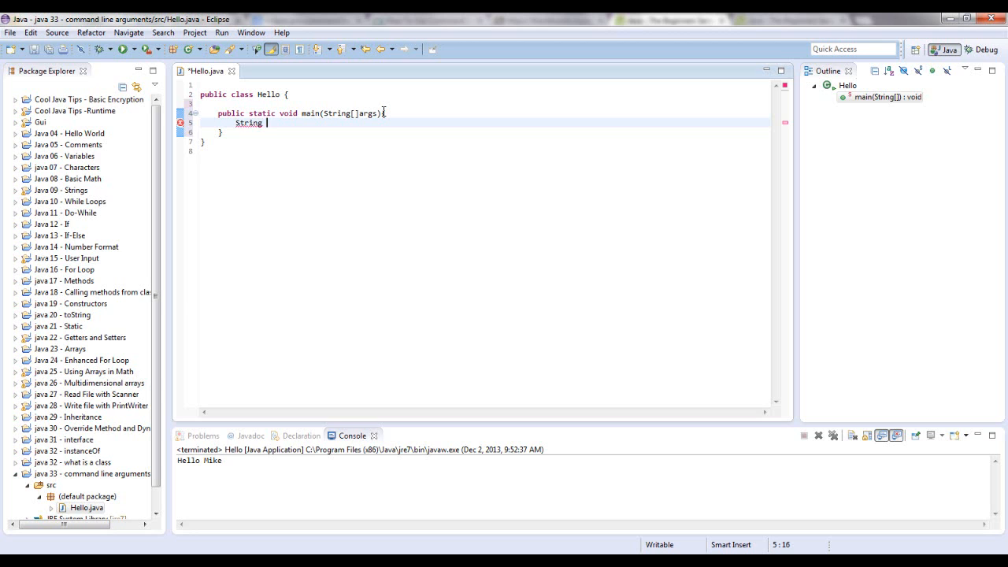
pyautogui.write('name')
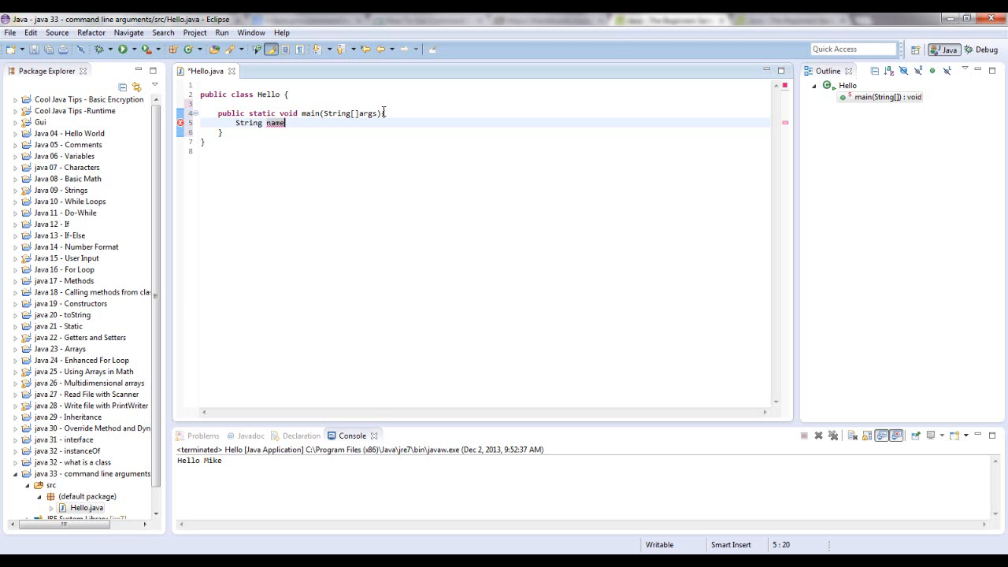
pyautogui.write('=')
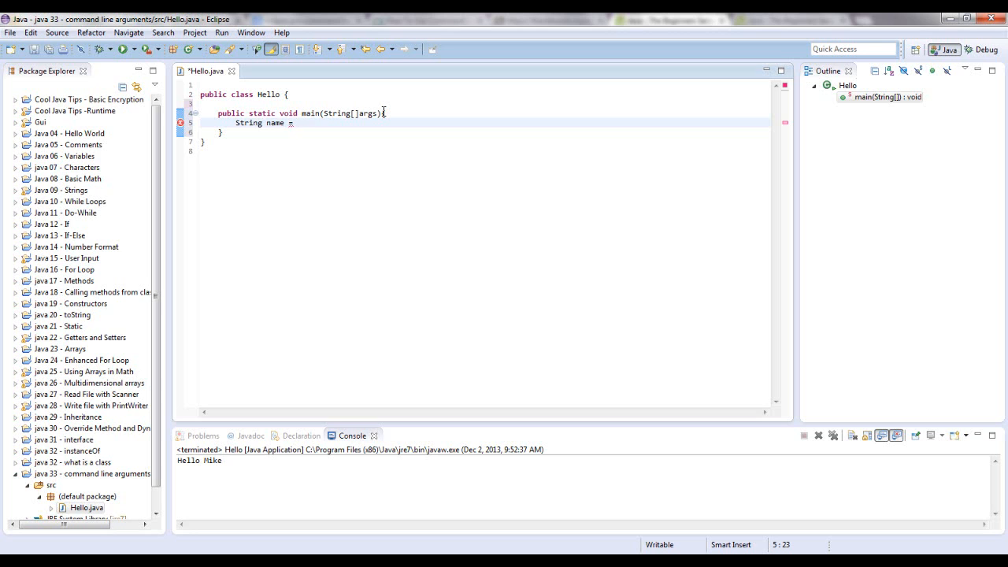
pyautogui.write('args')
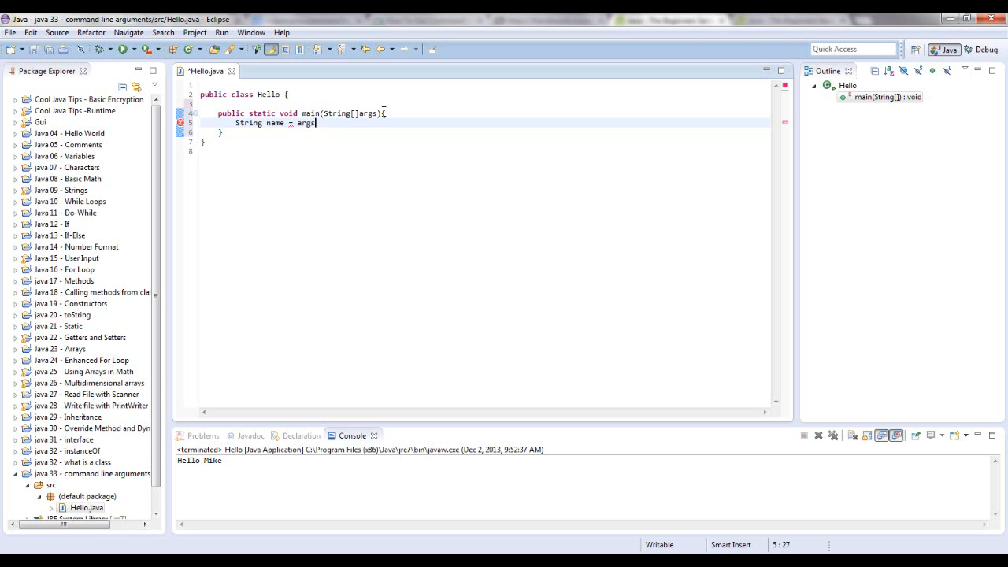
pyautogui.write('[]')
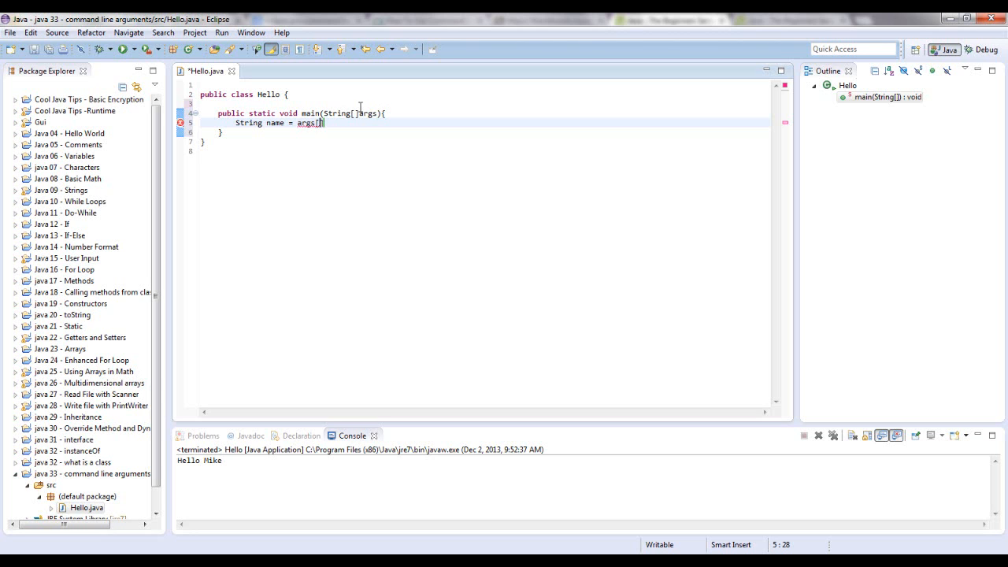
pyautogui.moveTo(318, 124)
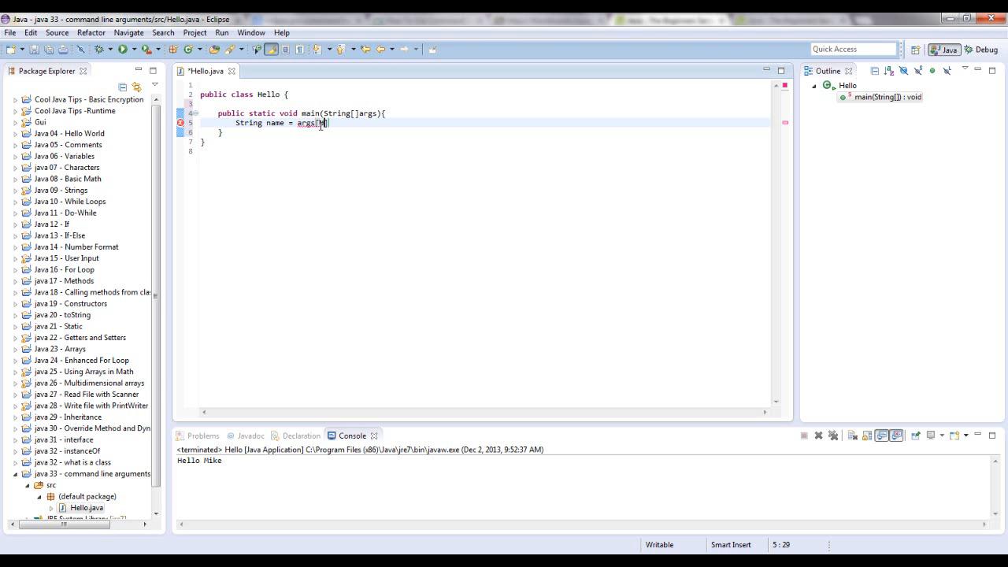
pyautogui.write('0')
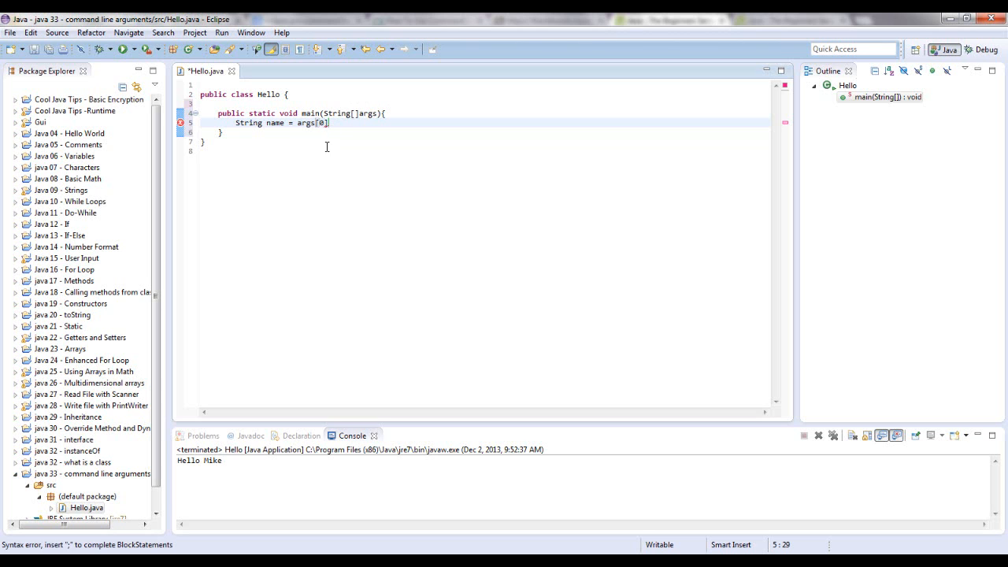
pyautogui.moveTo(309, 159)
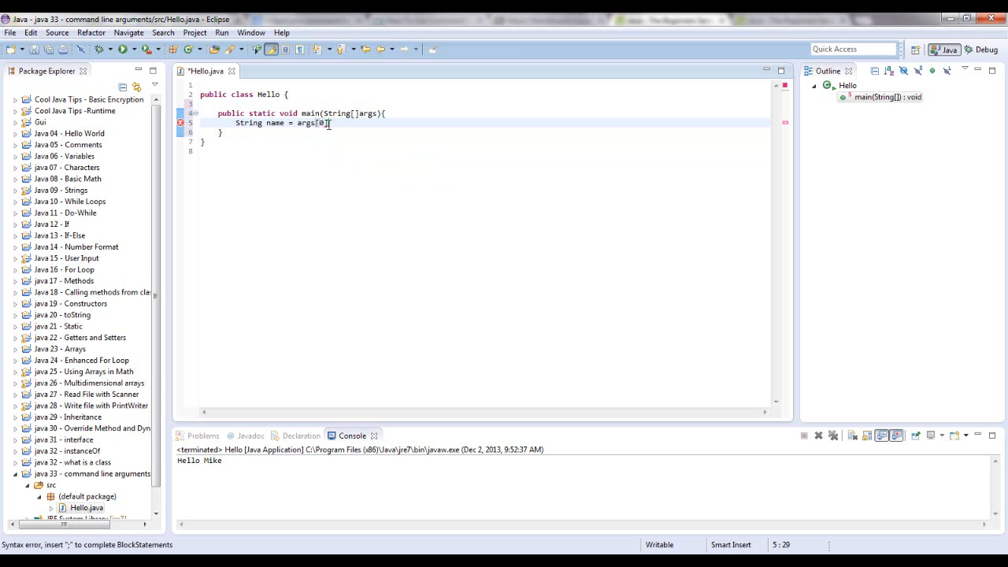
pyautogui.write(';')
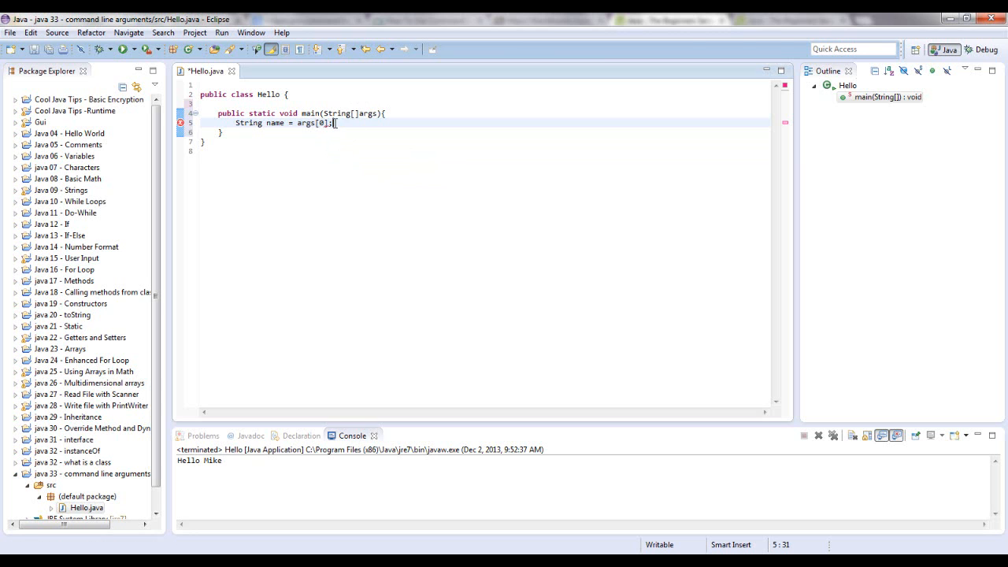
# Step: Add System.out.println("Hello" + name); to print the greeting
pyautogui.click(334, 123)
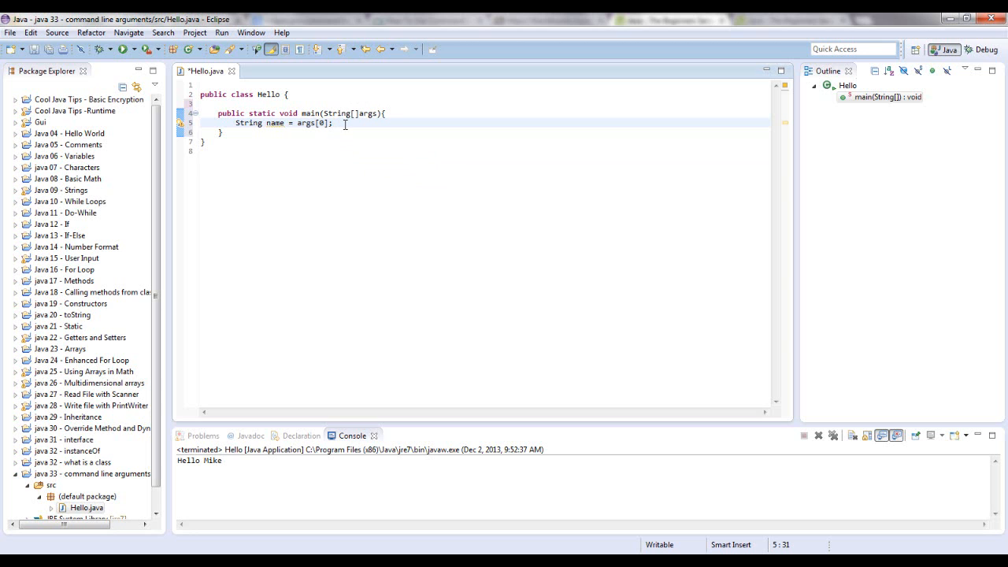
pyautogui.write('s')
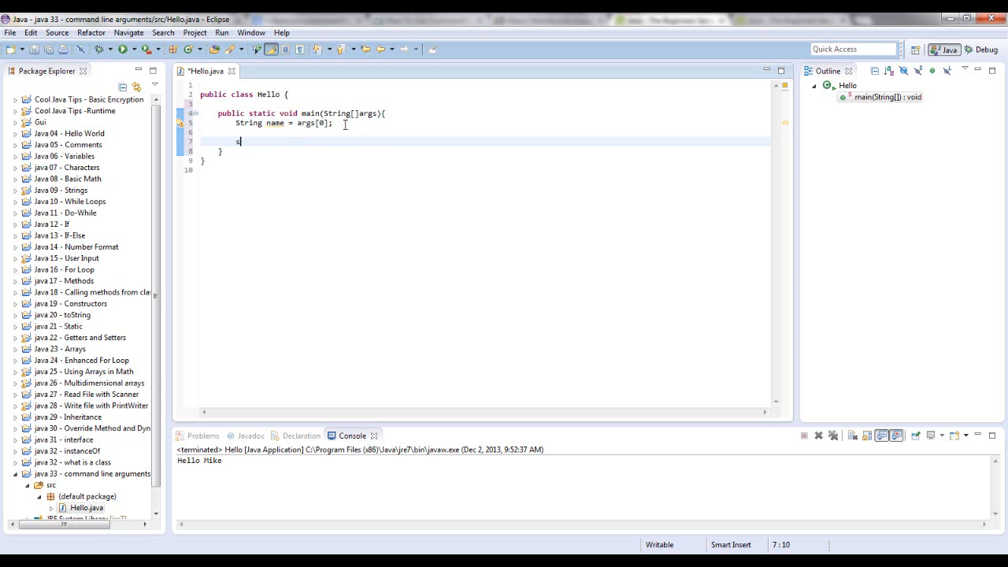
pyautogui.write('System.out.println();')
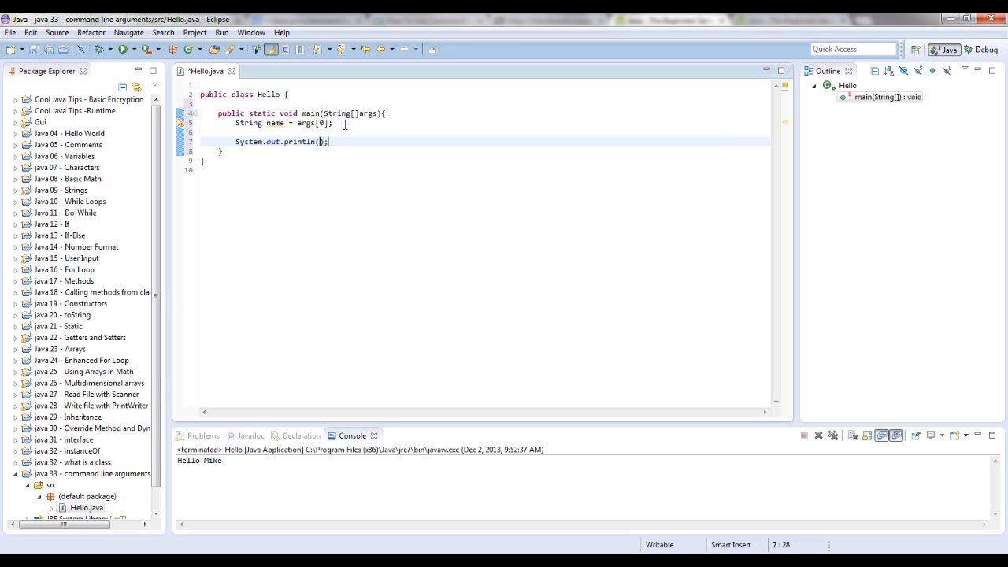
pyautogui.write('"Hello"')
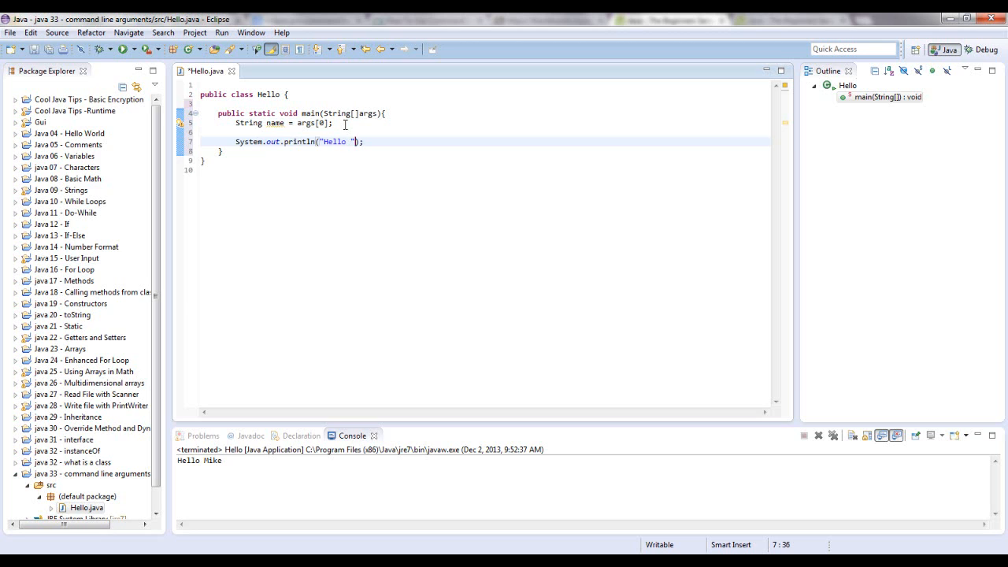
pyautogui.write('+')
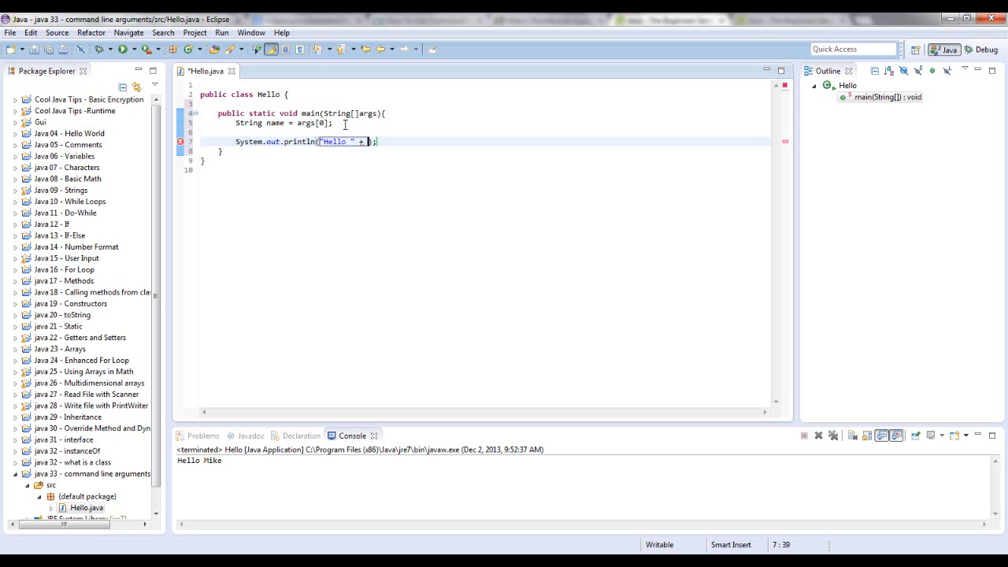
pyautogui.write('name')
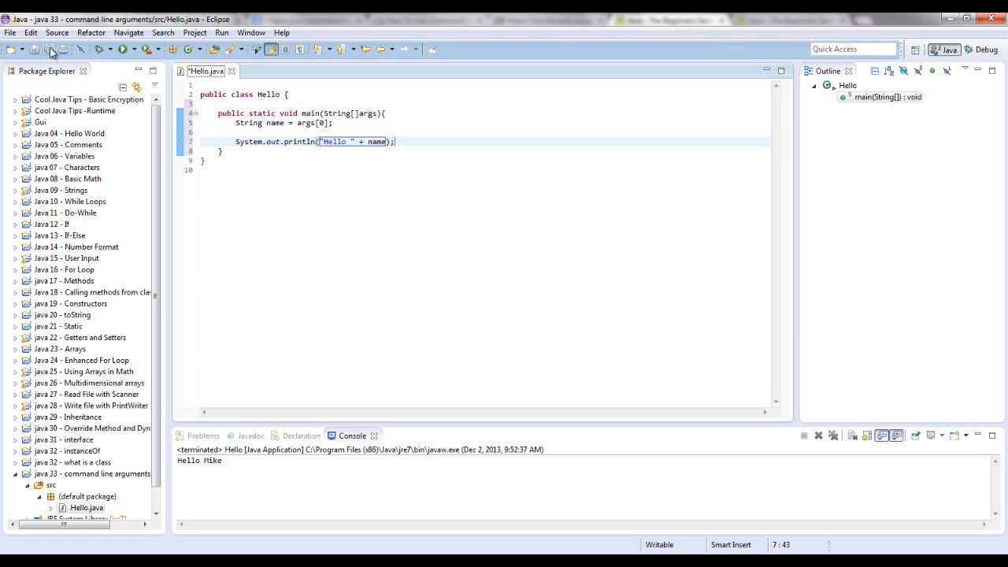
pyautogui.click(34, 48)
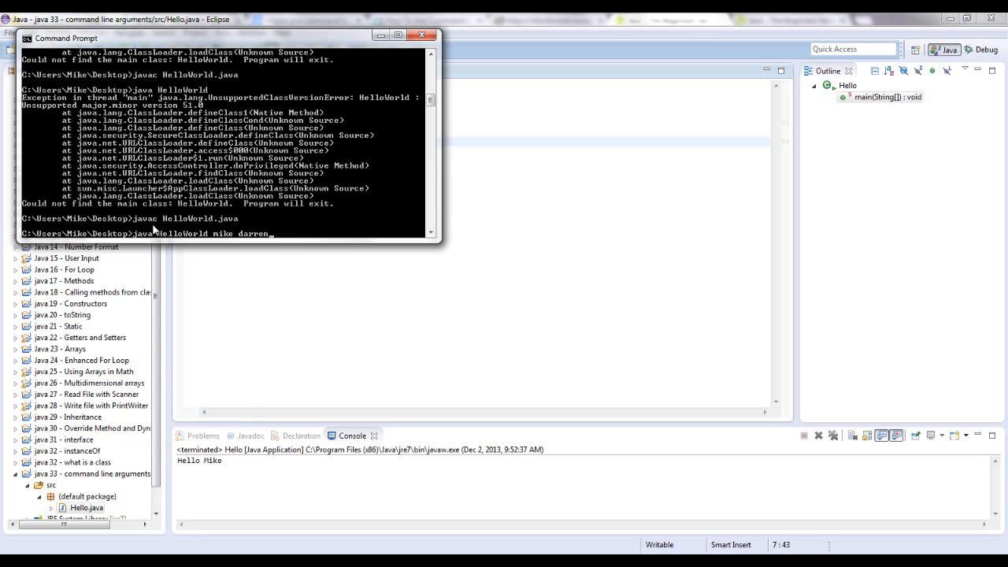
pyautogui.moveTo(302, 230)
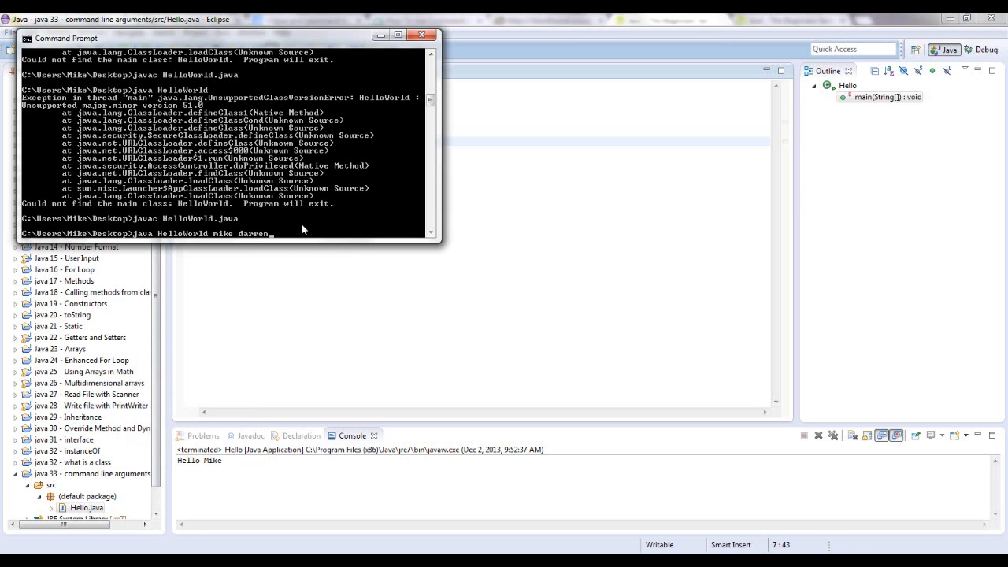
pyautogui.moveTo(233, 236)
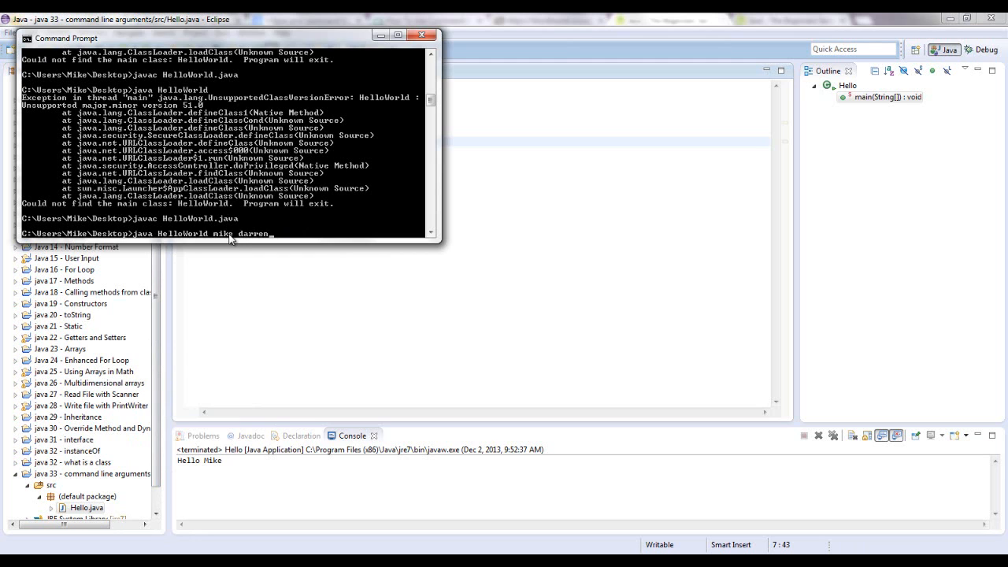
pyautogui.moveTo(181, 243)
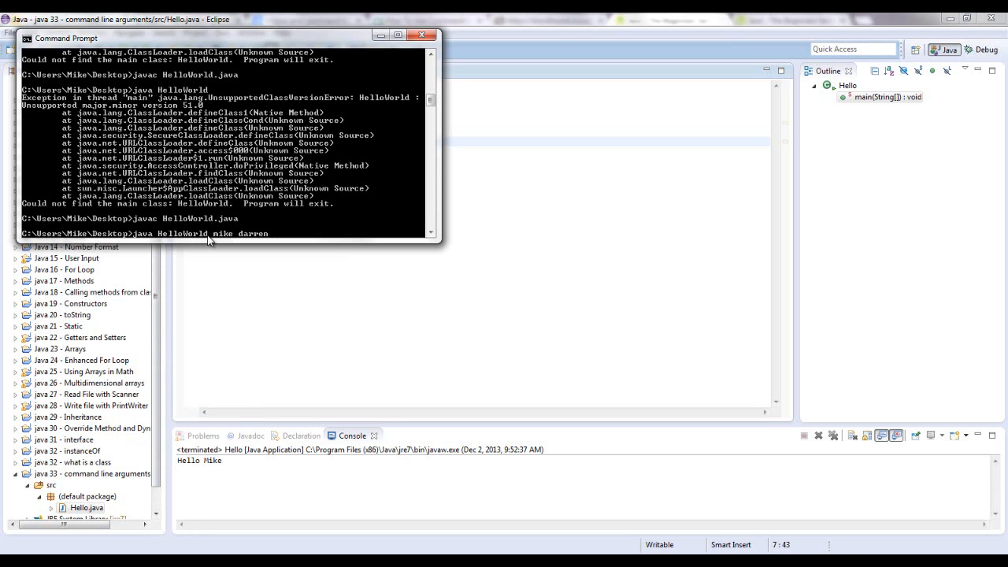
# Step: Bring Eclipse's Hello.java editor forward and go to the Run menu
pyautogui.click(422, 34)
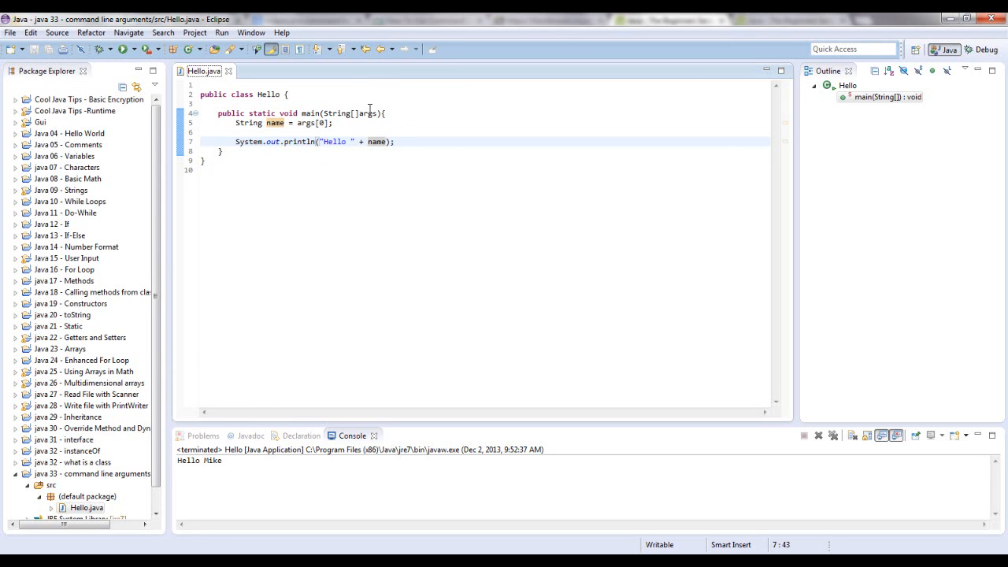
pyautogui.moveTo(359, 116)
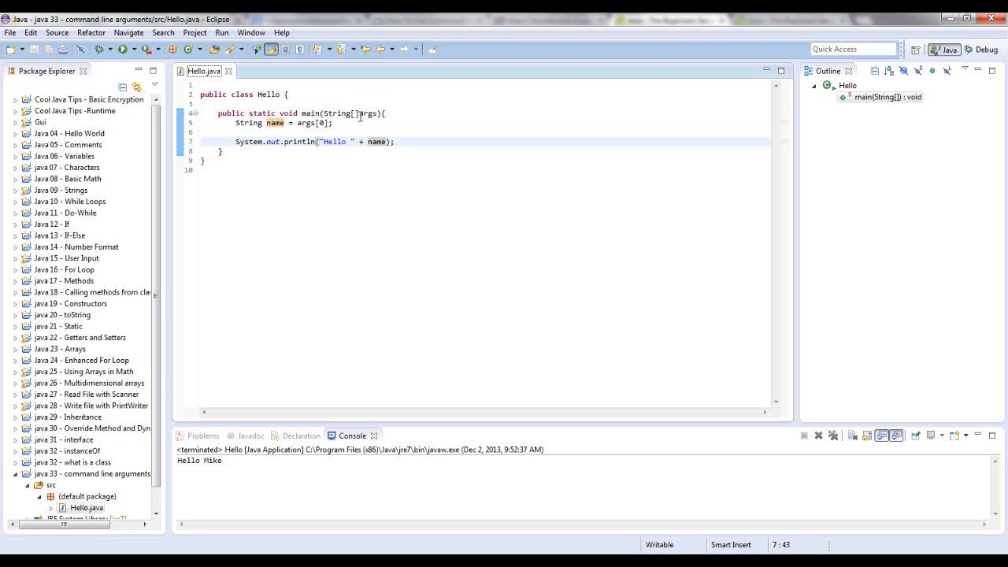
pyautogui.moveTo(370, 113)
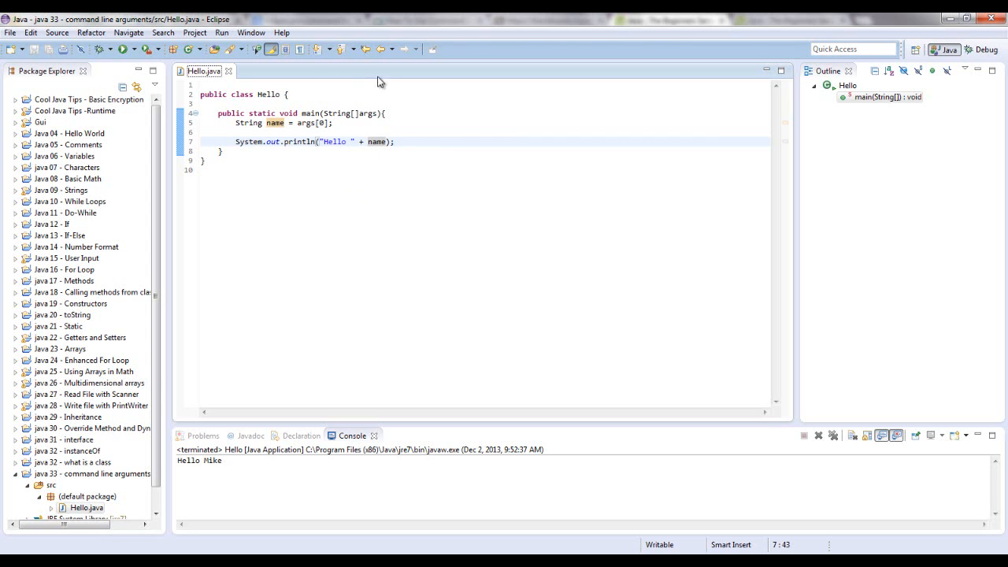
pyautogui.moveTo(223, 32)
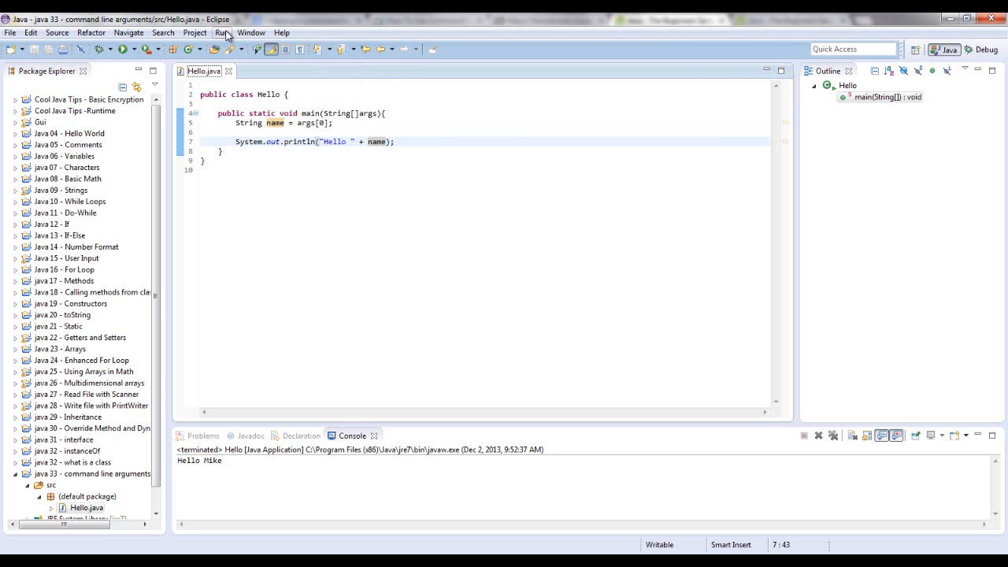
pyautogui.click(222, 31)
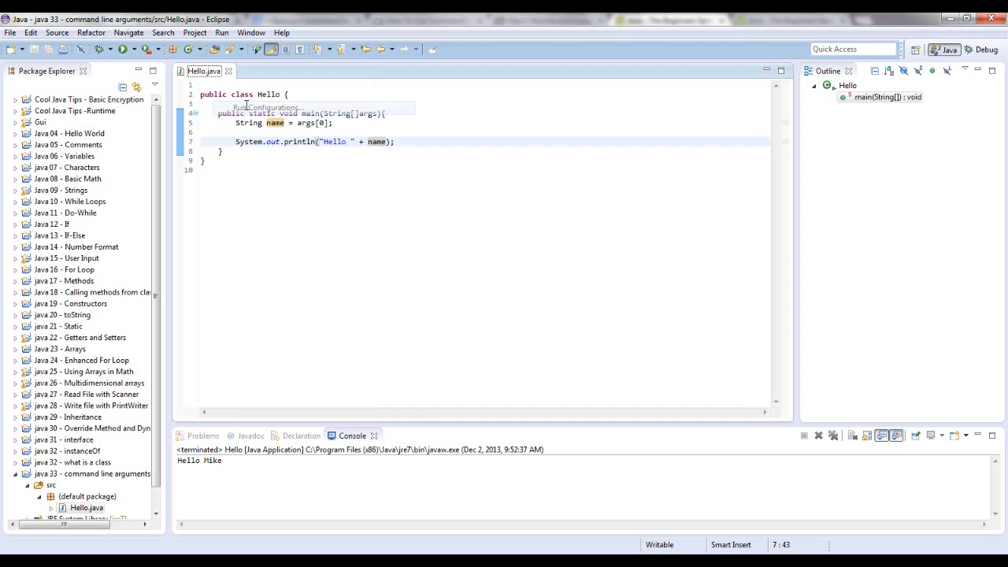
# Step: In Run Configurations, select the java 33 - command line arguments project for Hello
pyautogui.click(267, 108)
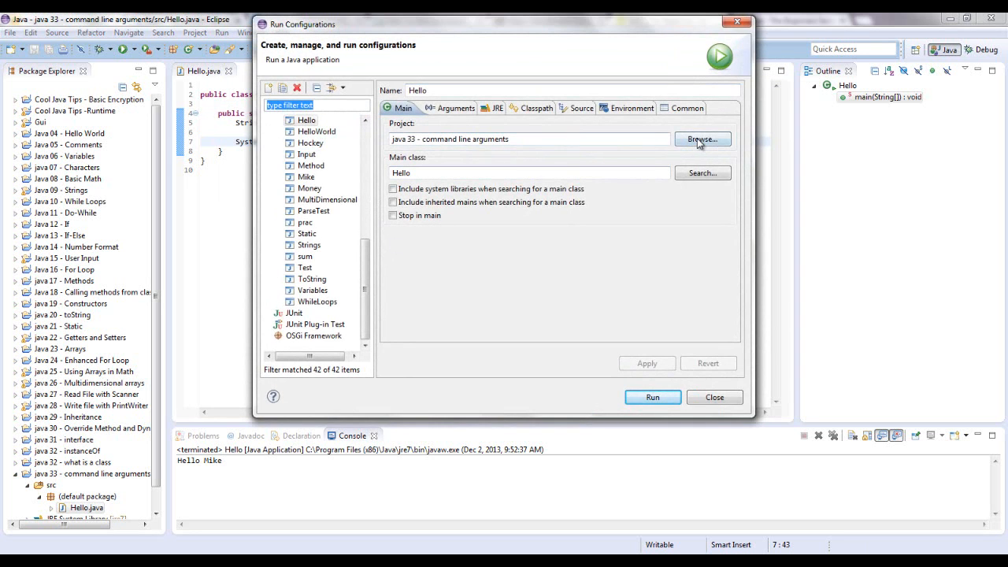
pyautogui.click(700, 139)
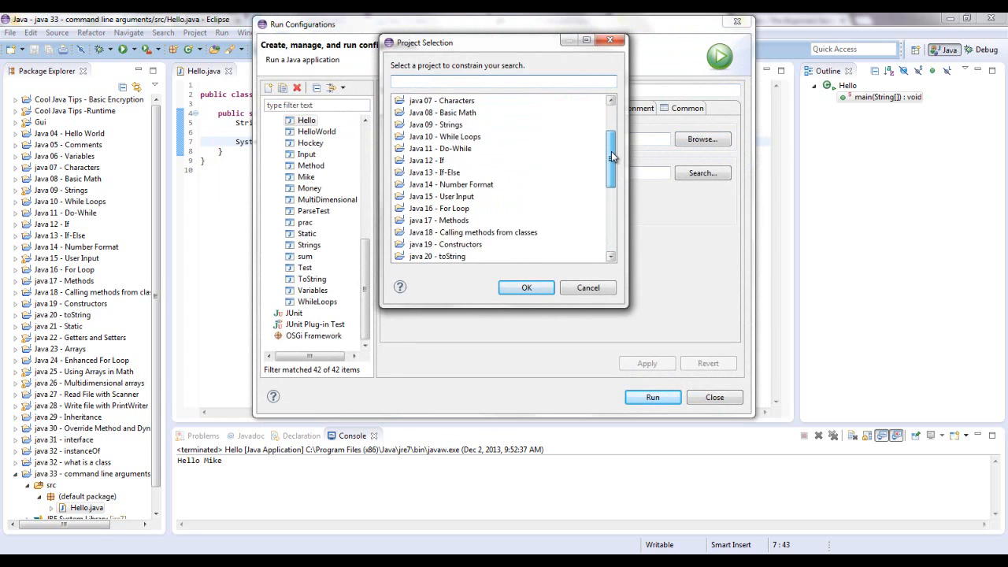
pyautogui.scroll(-3)
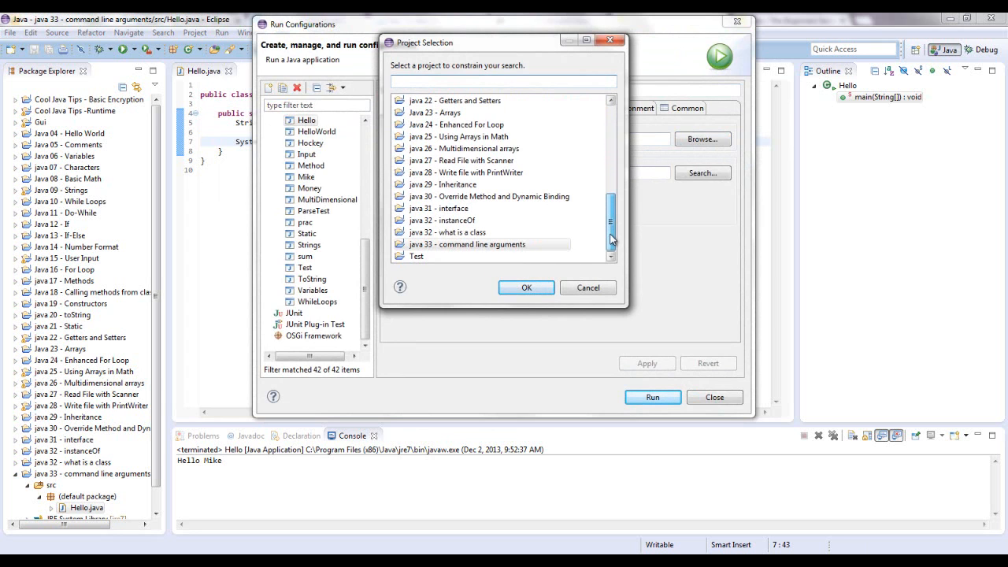
pyautogui.click(468, 244)
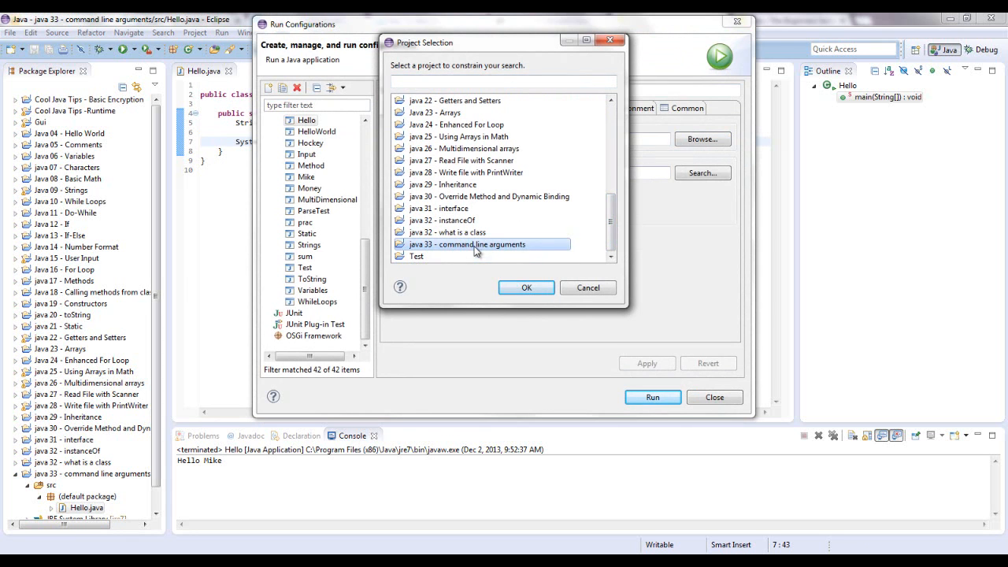
pyautogui.click(526, 287)
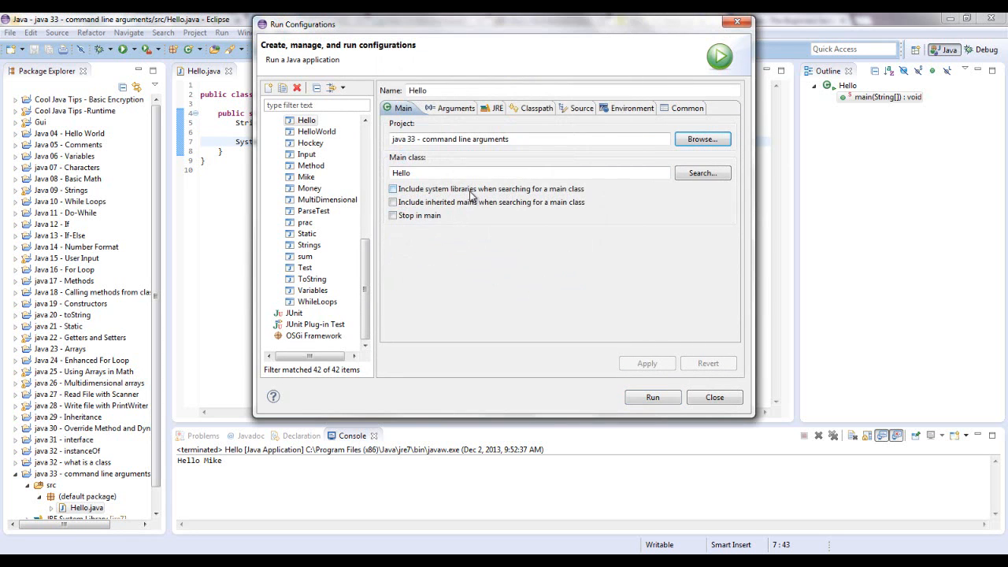
# Step: Search for and confirm Hello as the configuration's main class
pyautogui.click(700, 172)
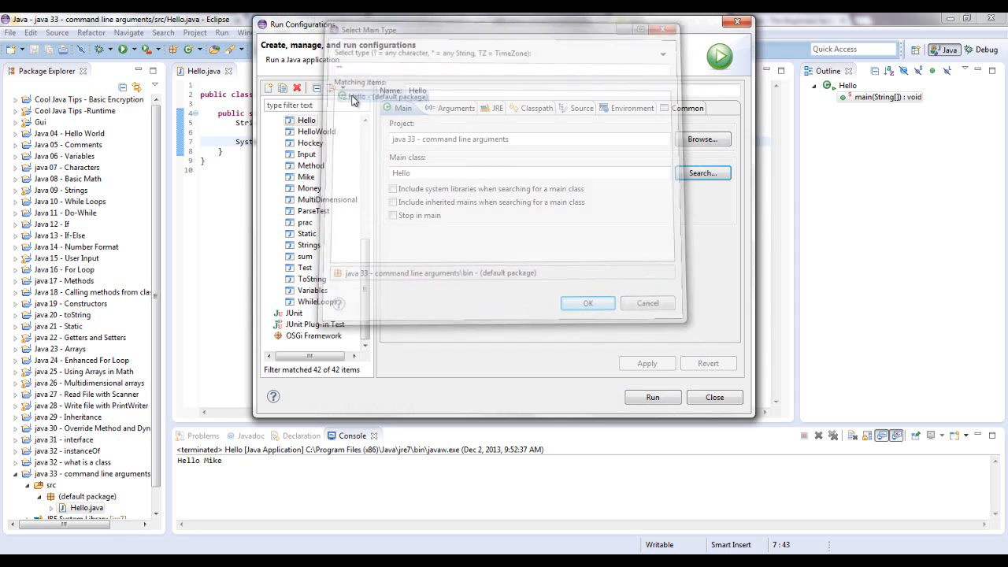
pyautogui.click(587, 302)
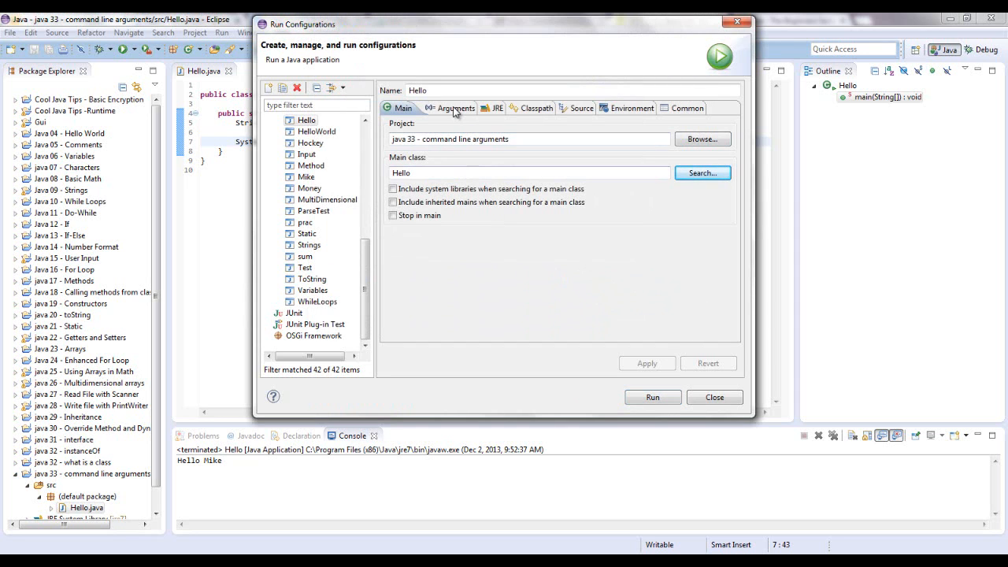
# Step: Replace the program argument Mike with Judy, apply it, and run Hello
pyautogui.click(453, 107)
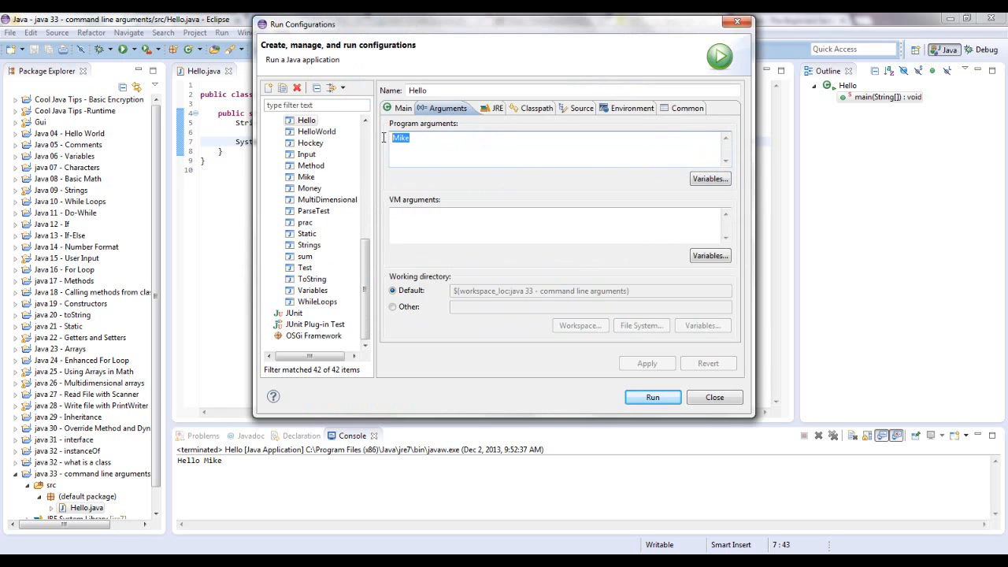
pyautogui.press('Delete')
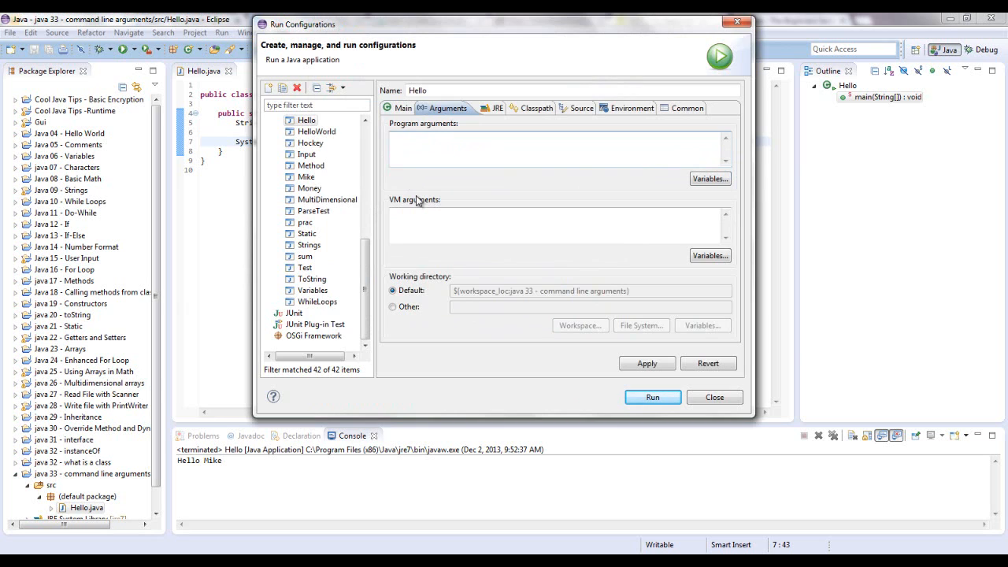
pyautogui.write('Judy')
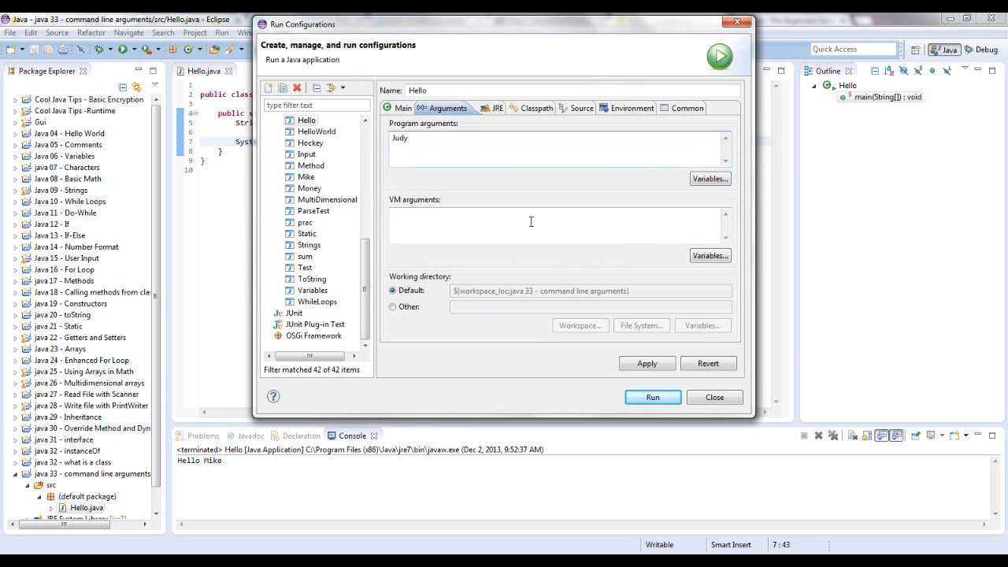
pyautogui.click(645, 362)
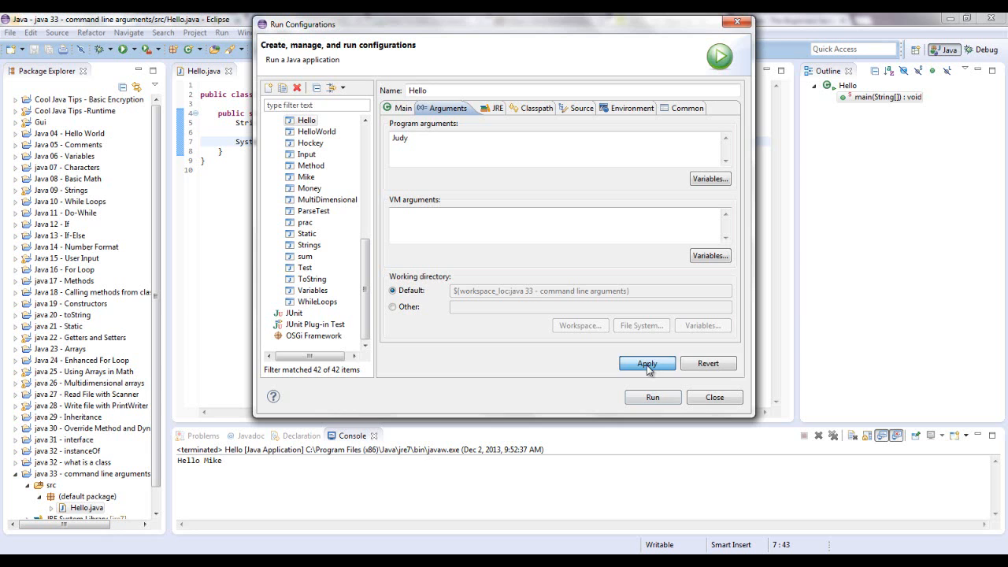
pyautogui.click(645, 362)
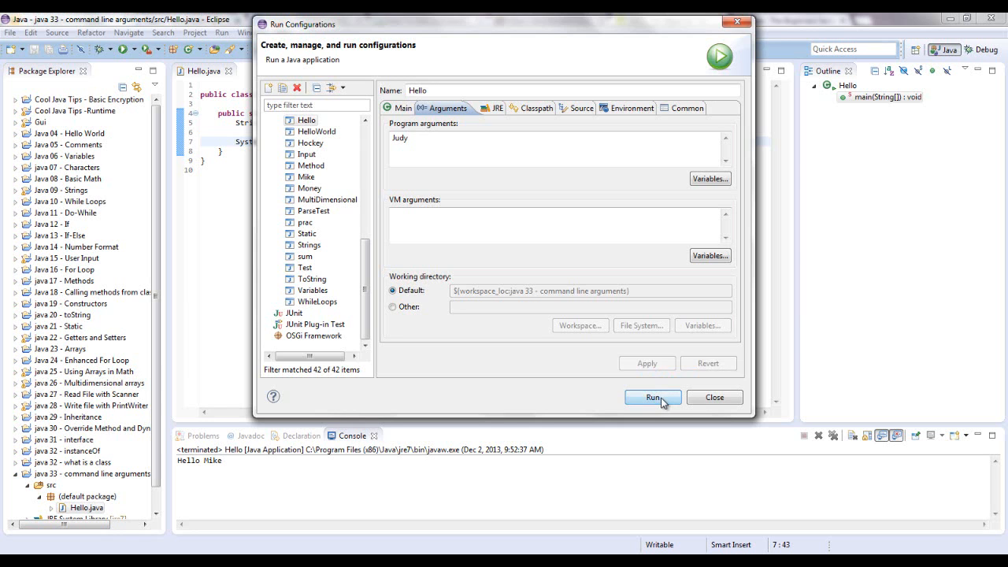
pyautogui.click(652, 397)
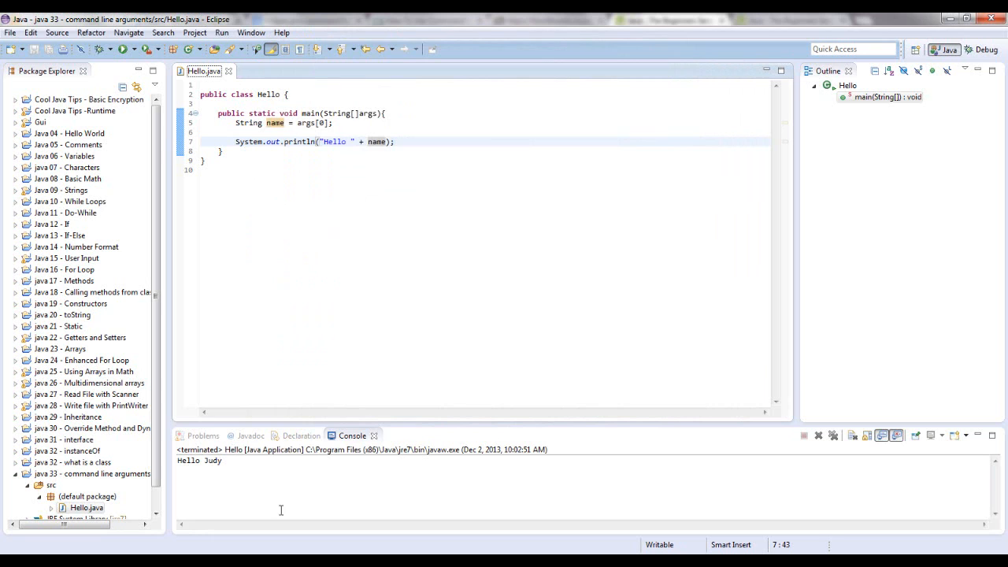
pyautogui.moveTo(296, 514)
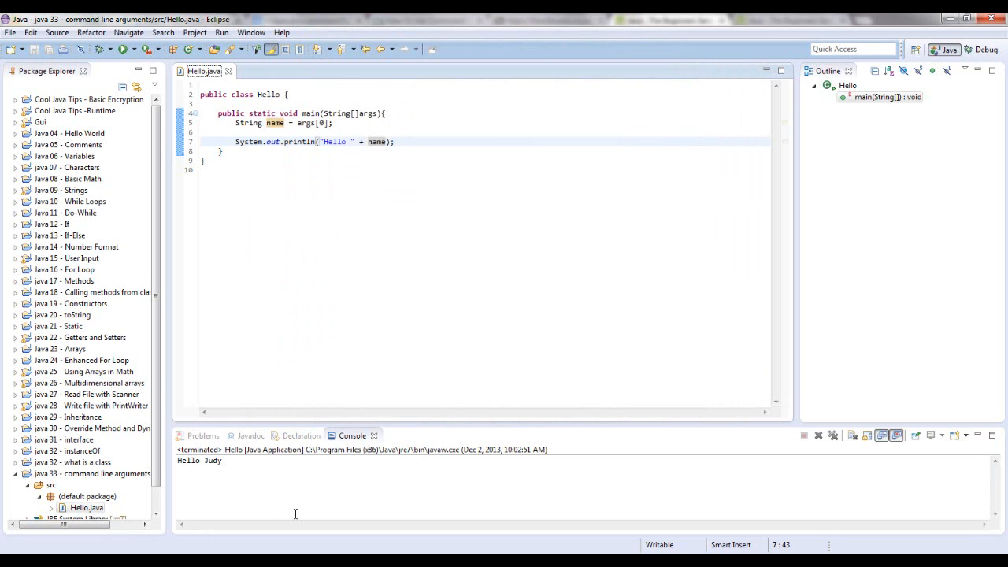
pyautogui.moveTo(306, 404)
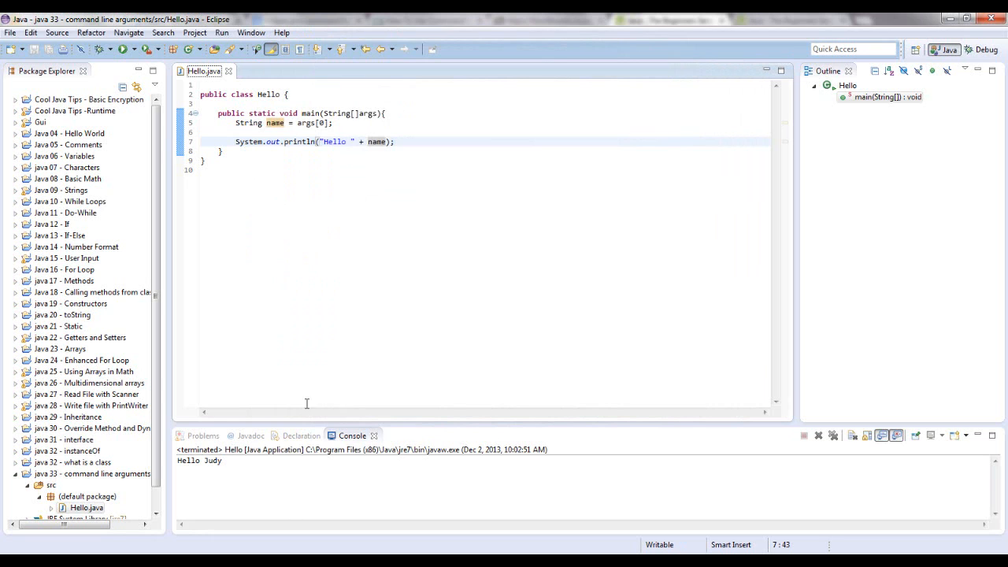
pyautogui.moveTo(235, 357)
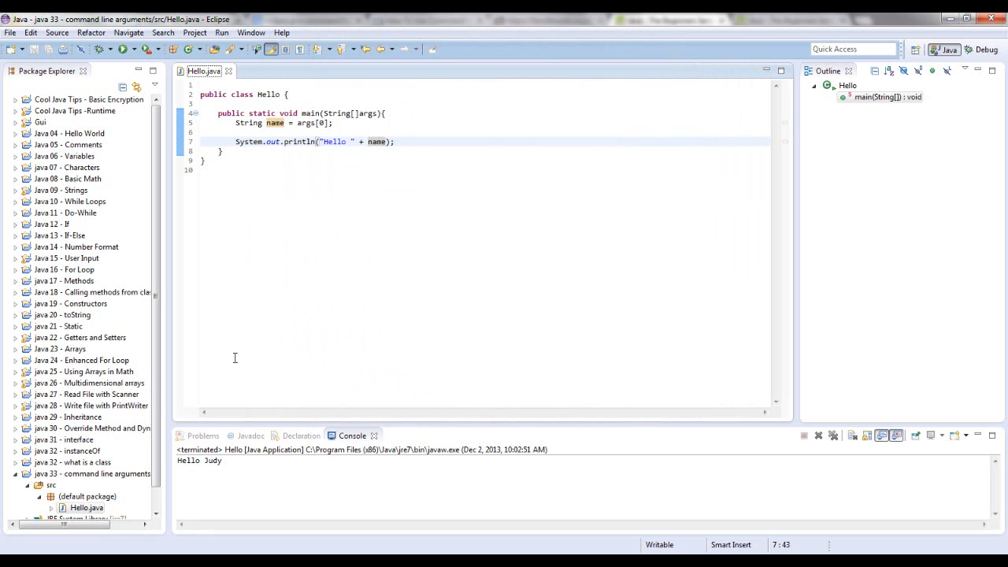
pyautogui.moveTo(345, 182)
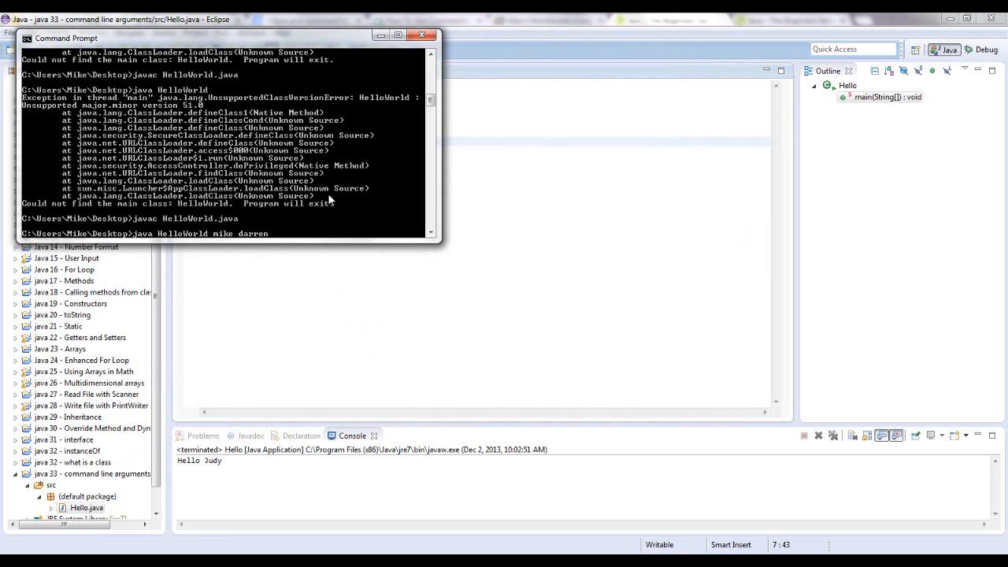
pyautogui.moveTo(365, 220)
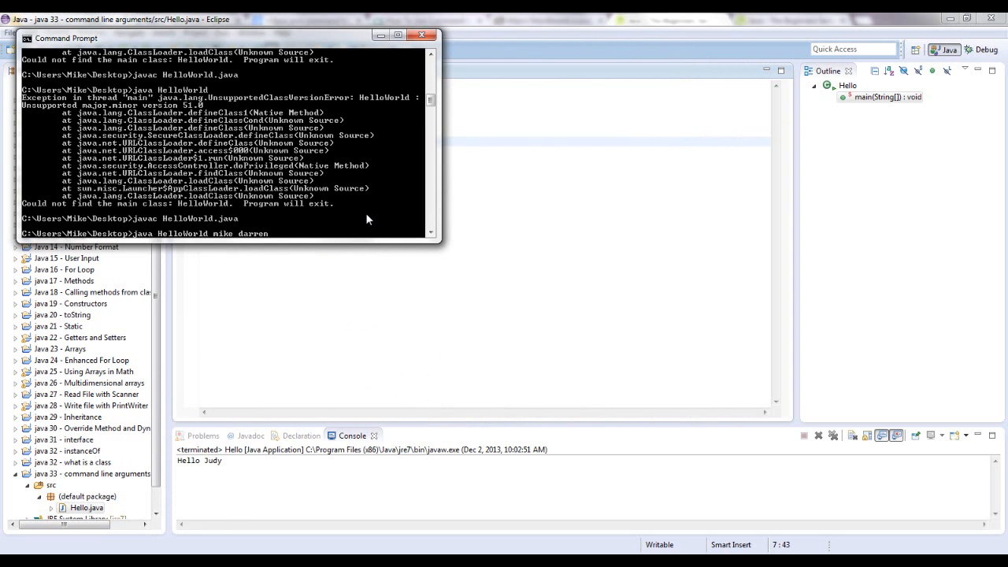
pyautogui.moveTo(293, 237)
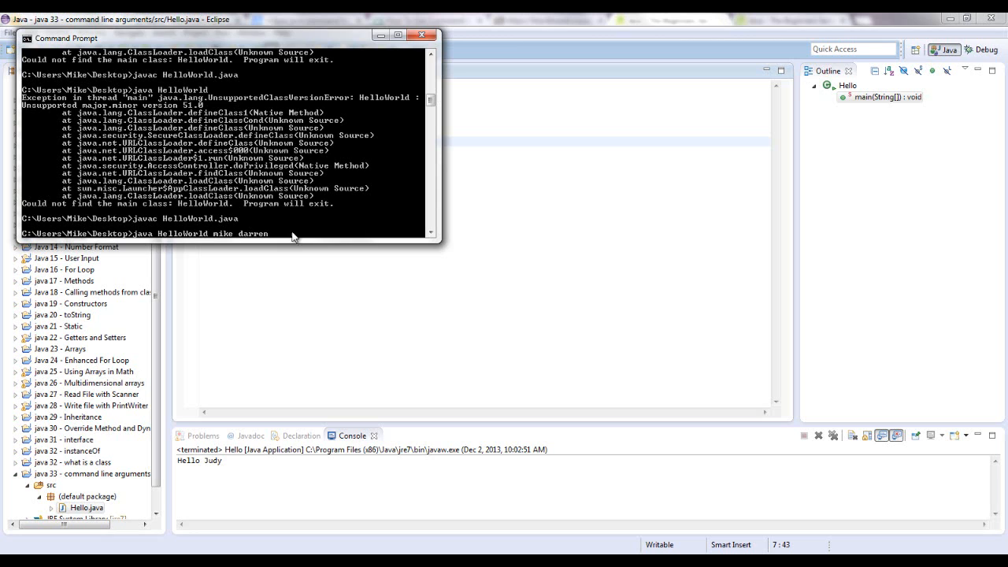
pyautogui.moveTo(333, 239)
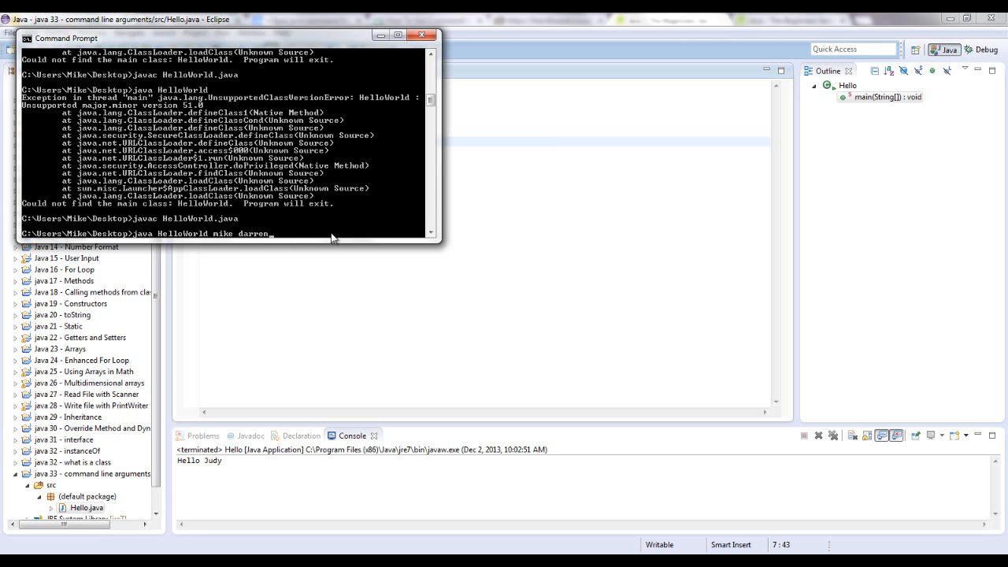